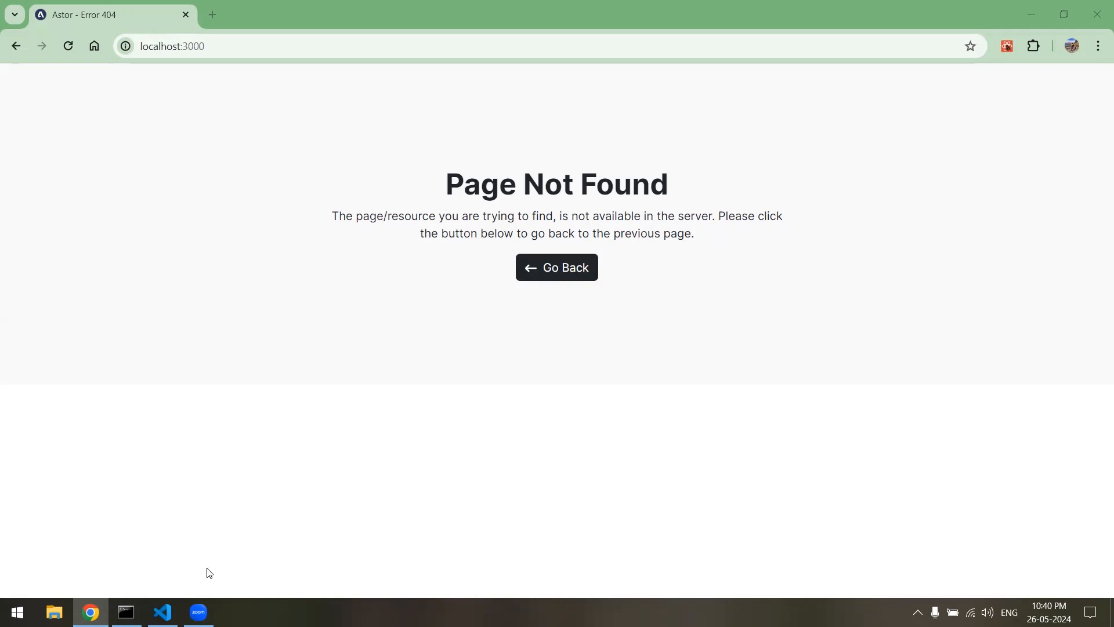
# - Switch to VS Code with the astor project's not-found.jsx page component showing
pyautogui.click(162, 611)
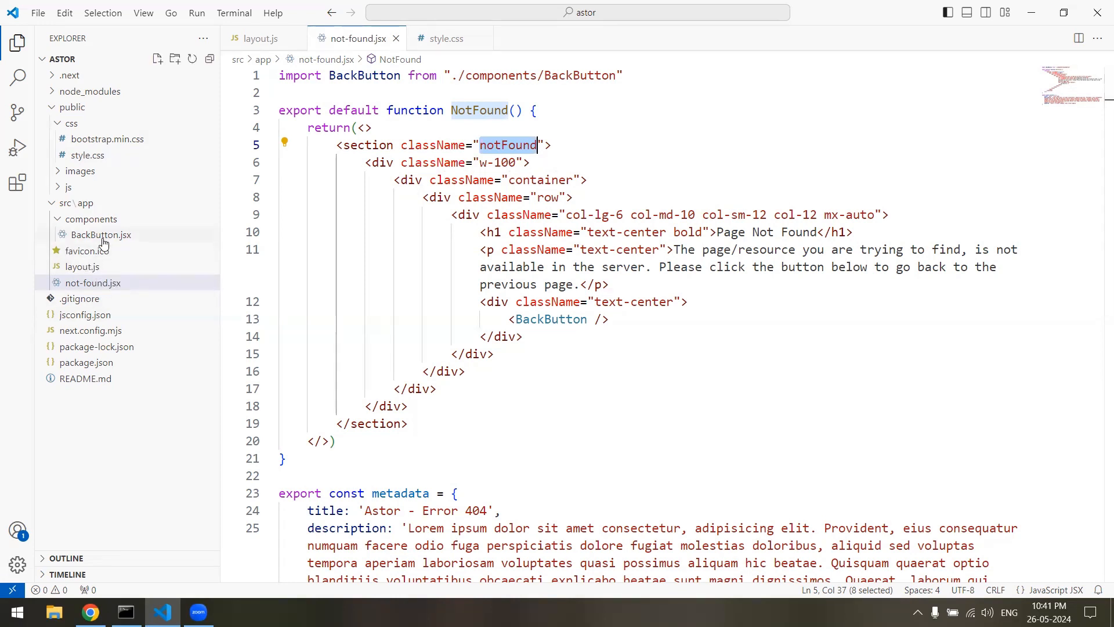
# - Create a new file named page.jsx in the src/app folder
pyautogui.rightClick(78, 202)
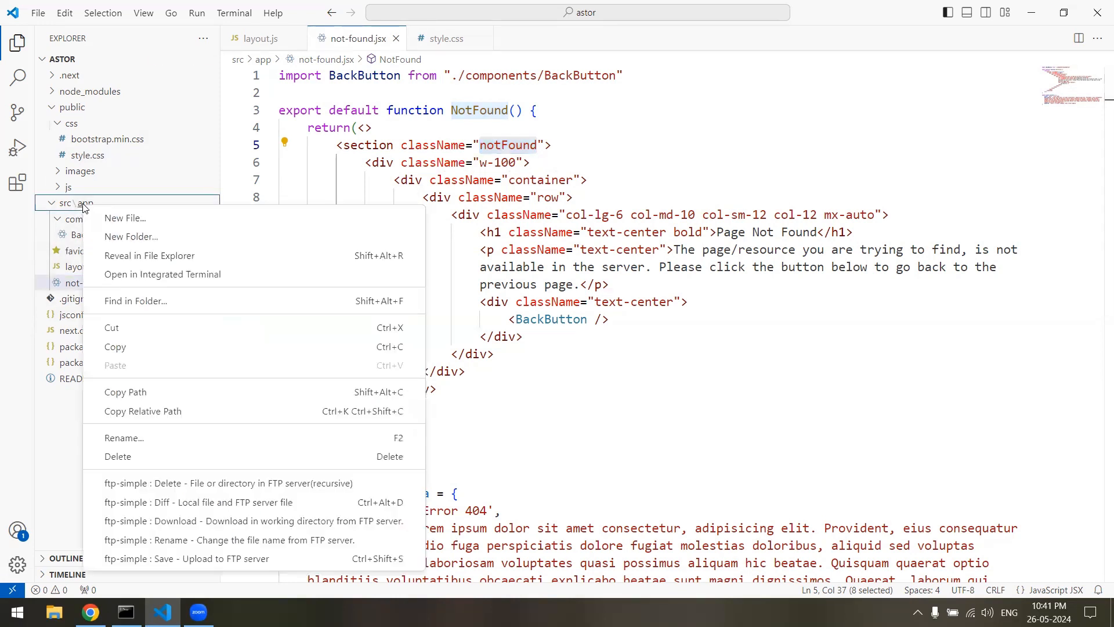
pyautogui.click(124, 218)
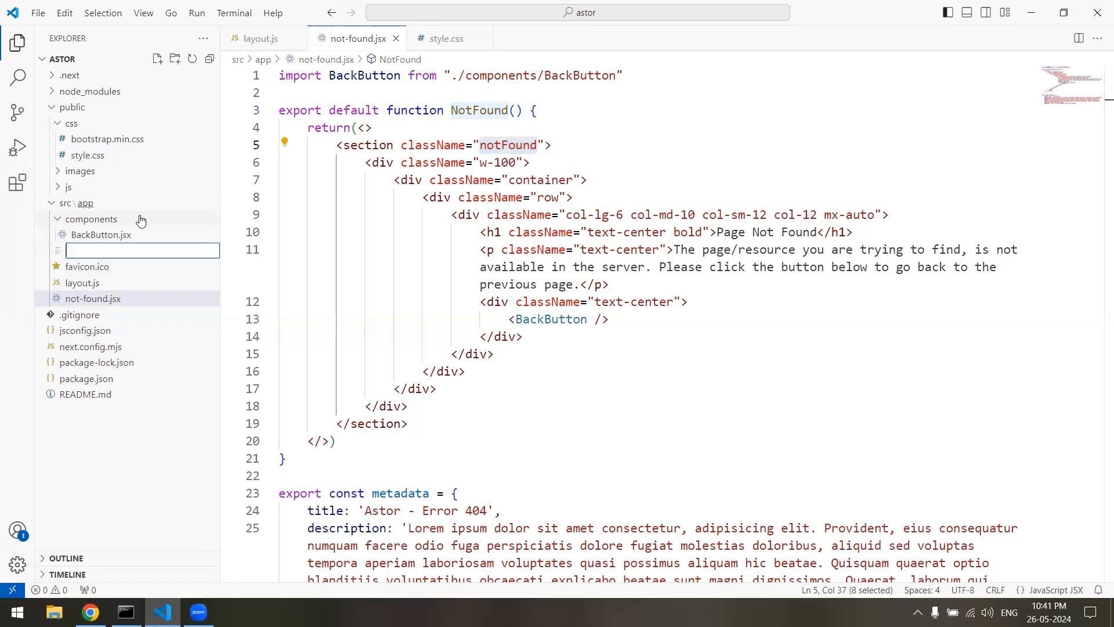
pyautogui.write('page')
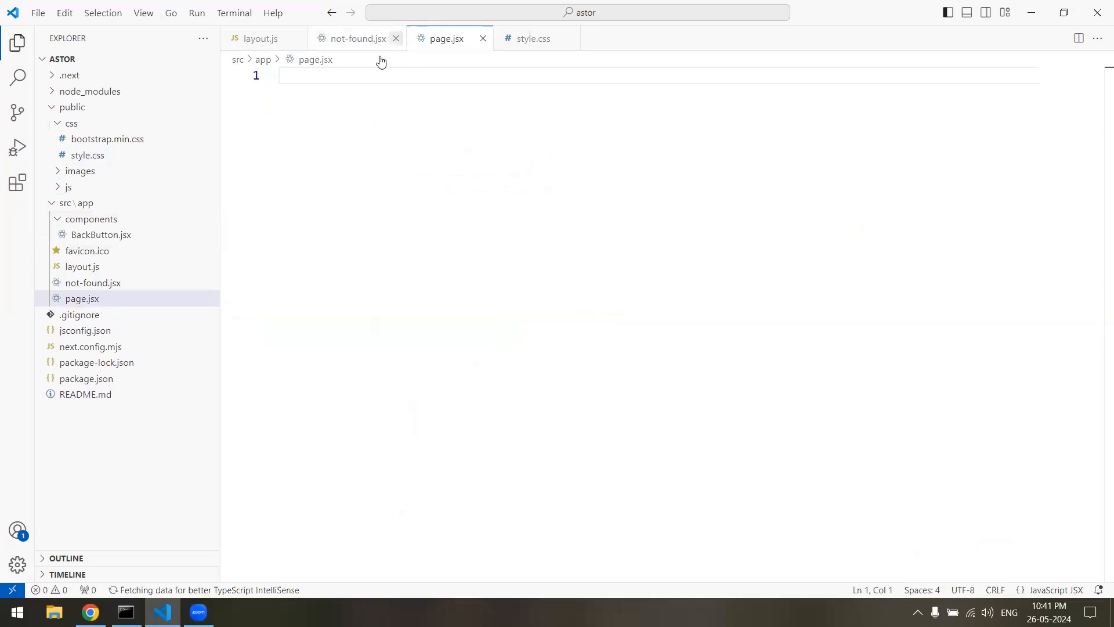
# - Write an exported Loading function returning div.preloader>div.loader, expanded from Emmet
pyautogui.write('export default functio')
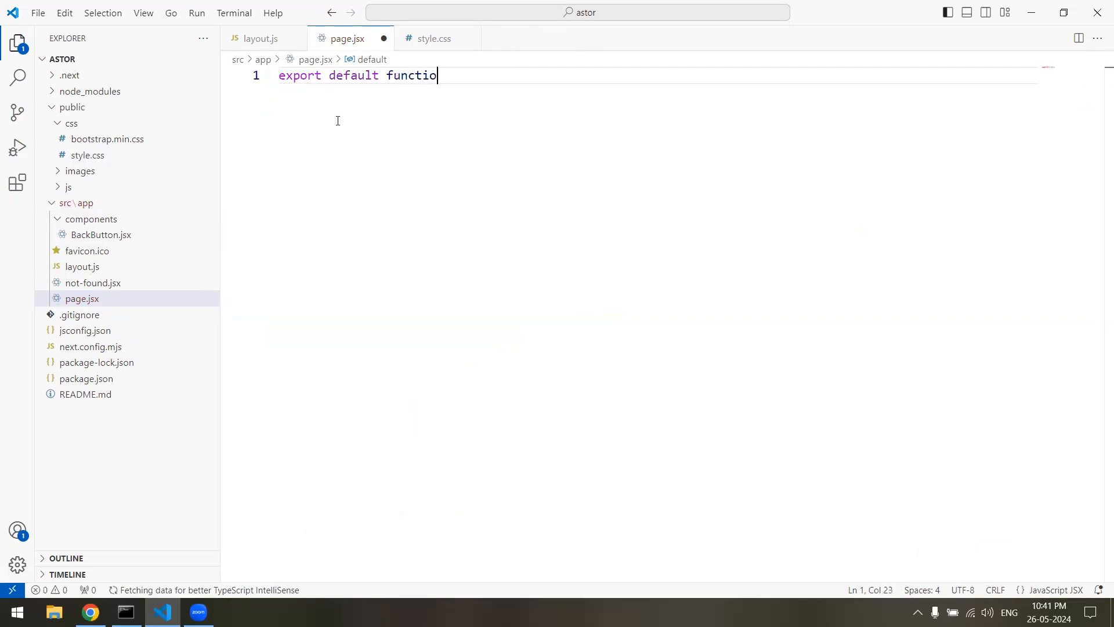
pyautogui.write('n Loading() {')
pyautogui.write('re')
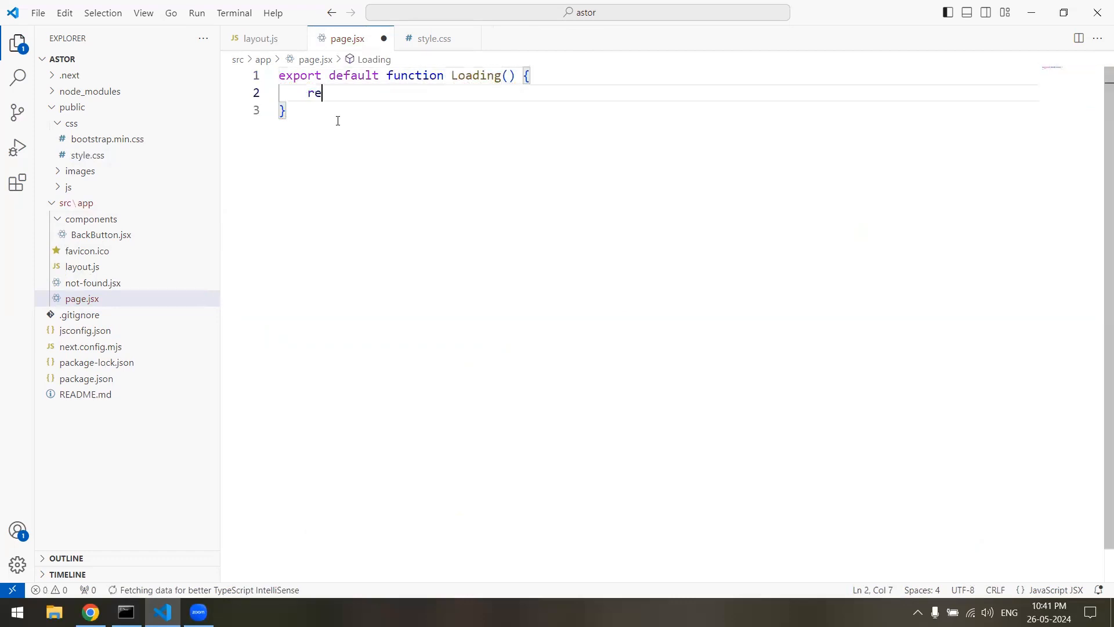
pyautogui.write('turn(<>)')
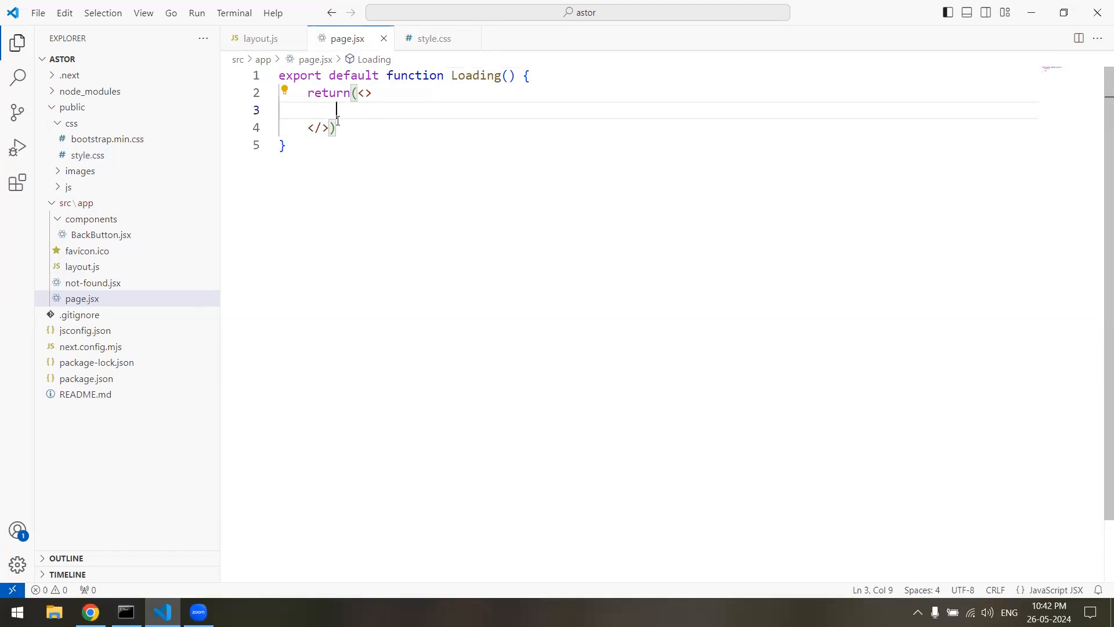
pyautogui.write('div.preloader')
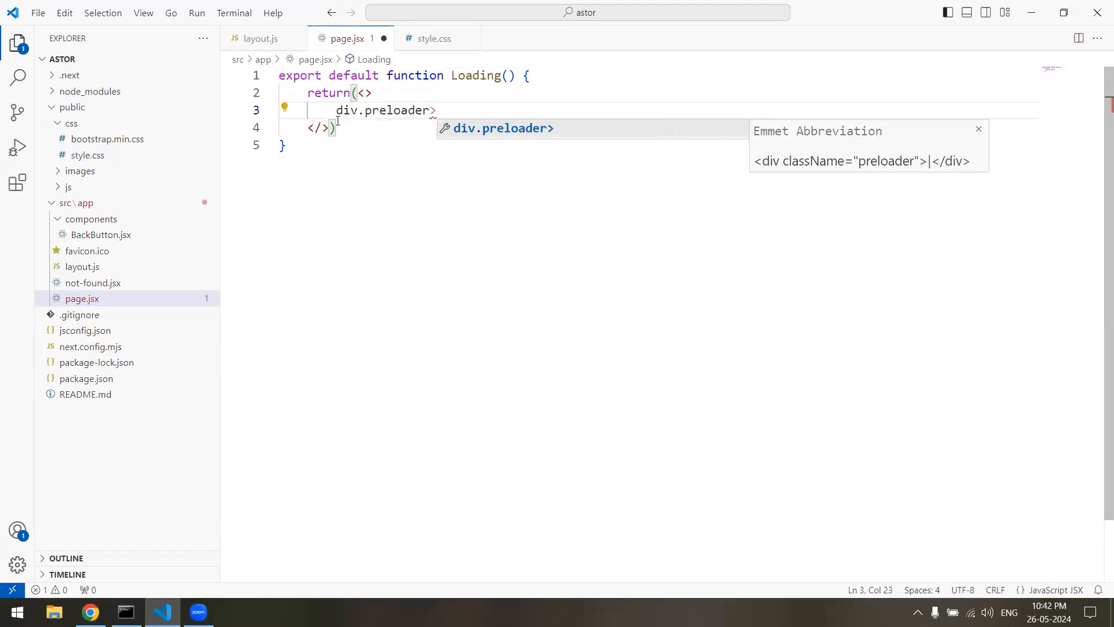
pyautogui.write('>div.lo')
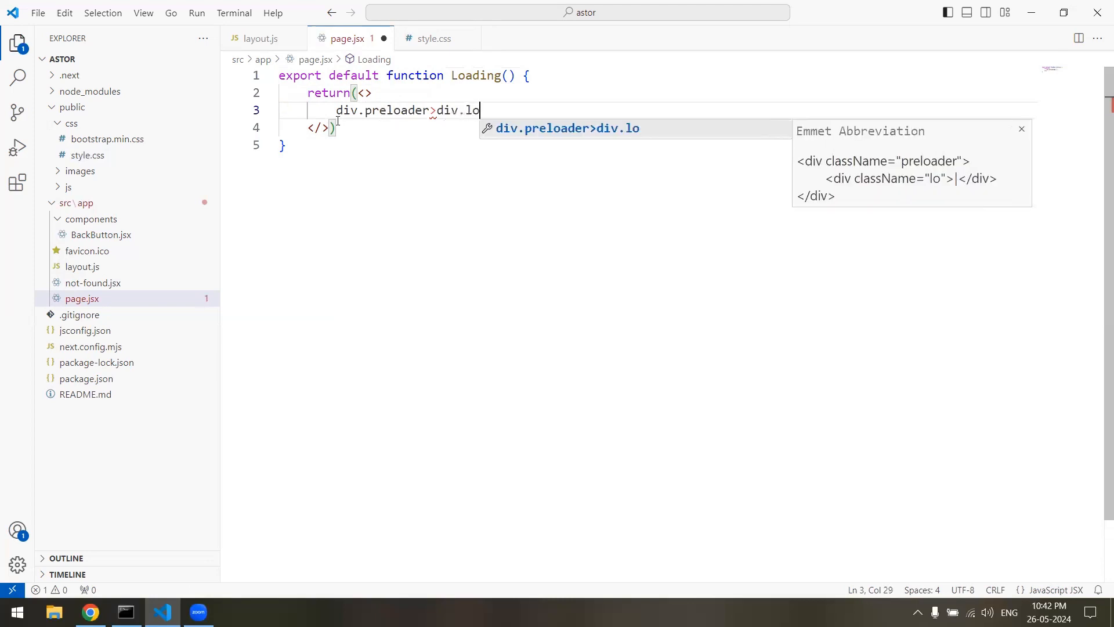
pyautogui.write('ader')
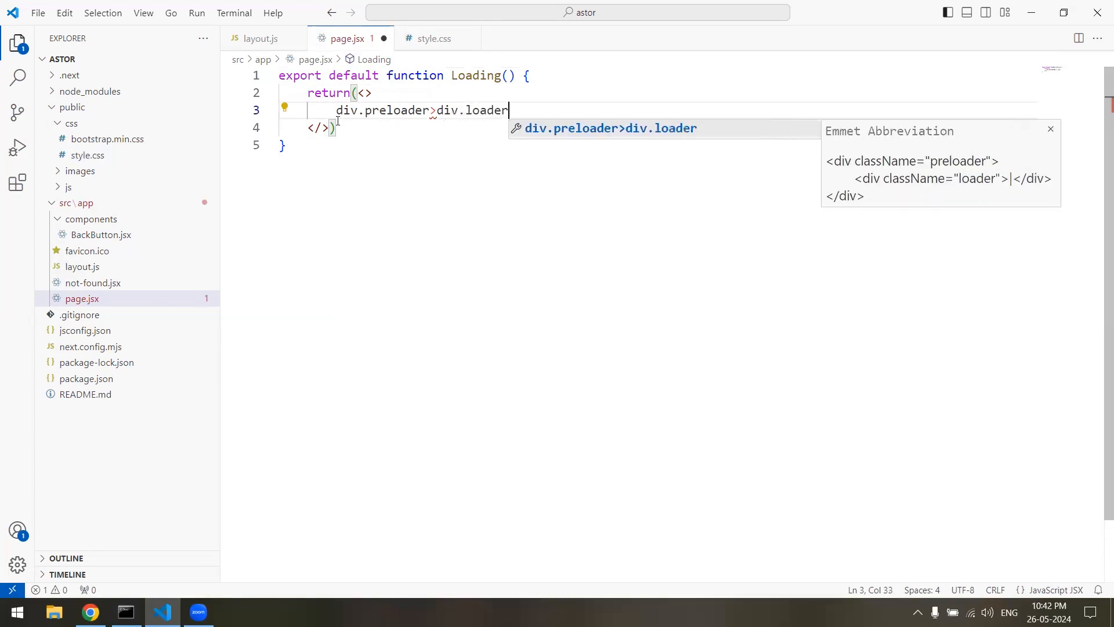
pyautogui.press('Tab')
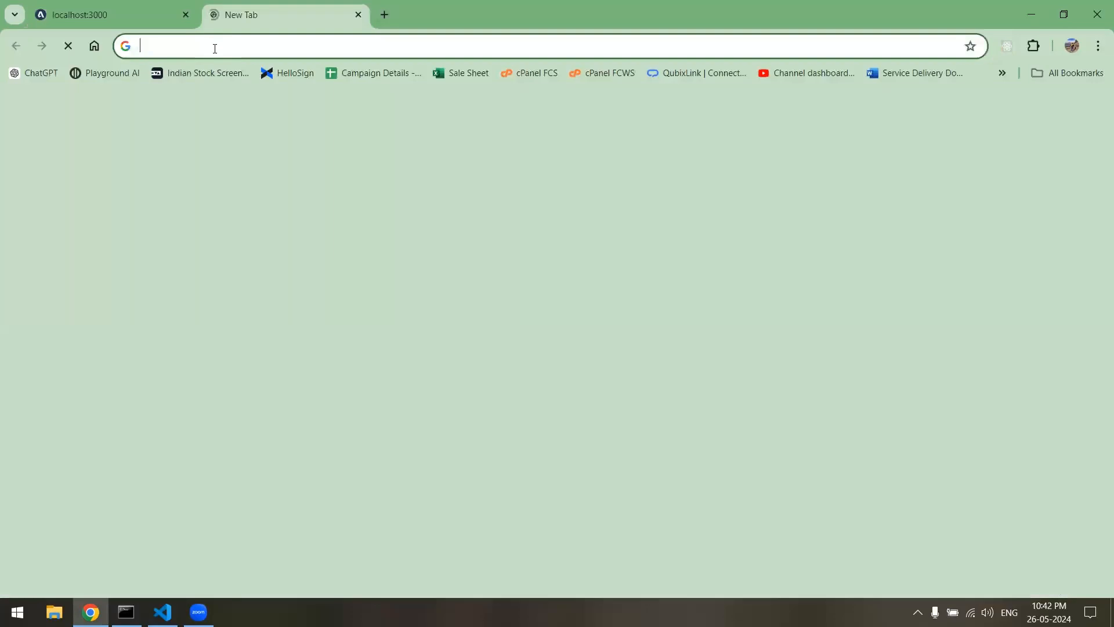
# - Search Google for transparent-background loading GIFs
pyautogui.write('google.com')
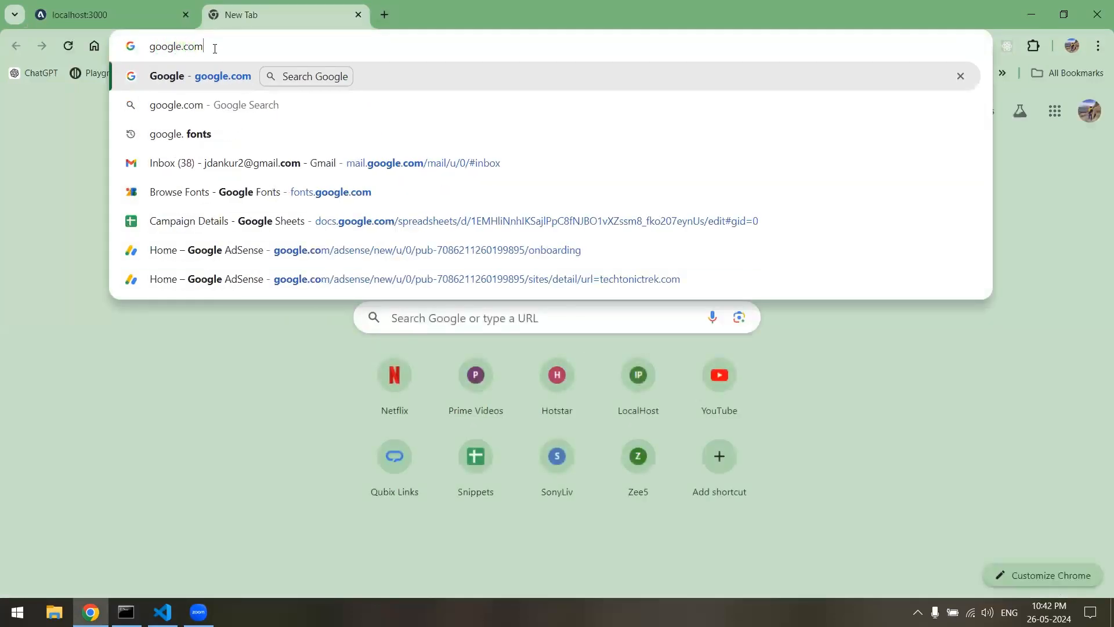
pyautogui.press('Enter')
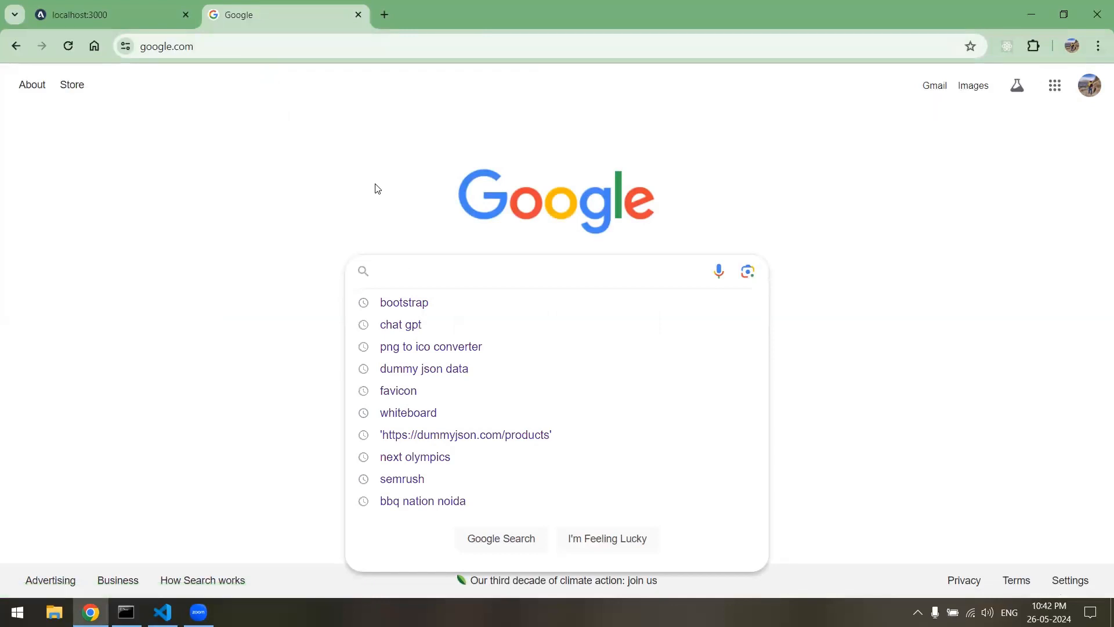
pyautogui.write('loading gif transparent background')
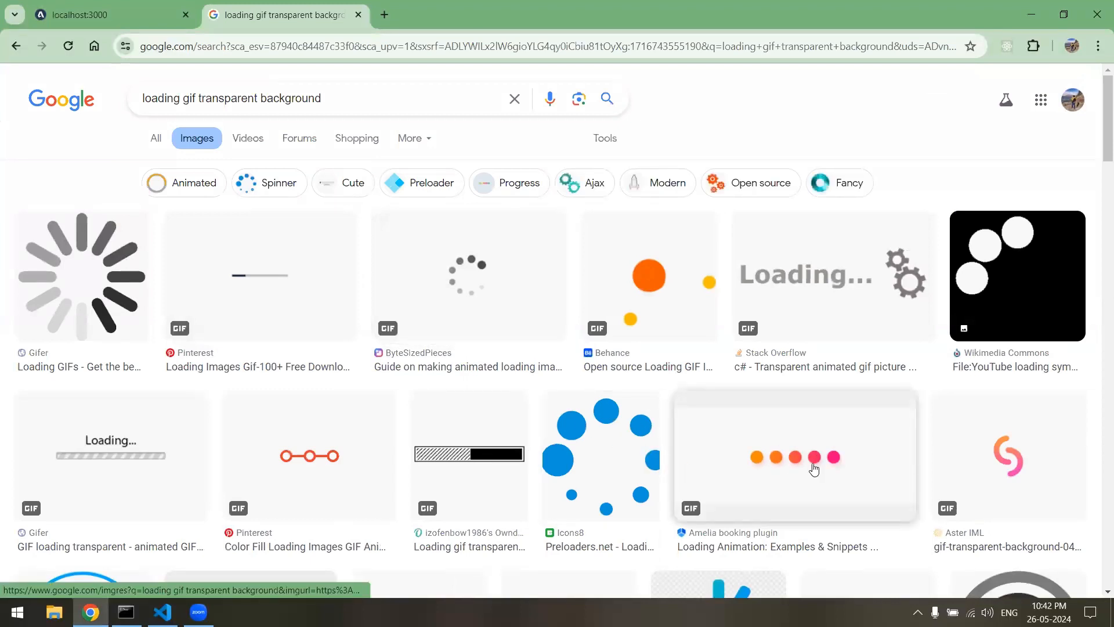
# - Preview the five-dot orange-to-pink loading animation and choose Save image as
pyautogui.click(795, 456)
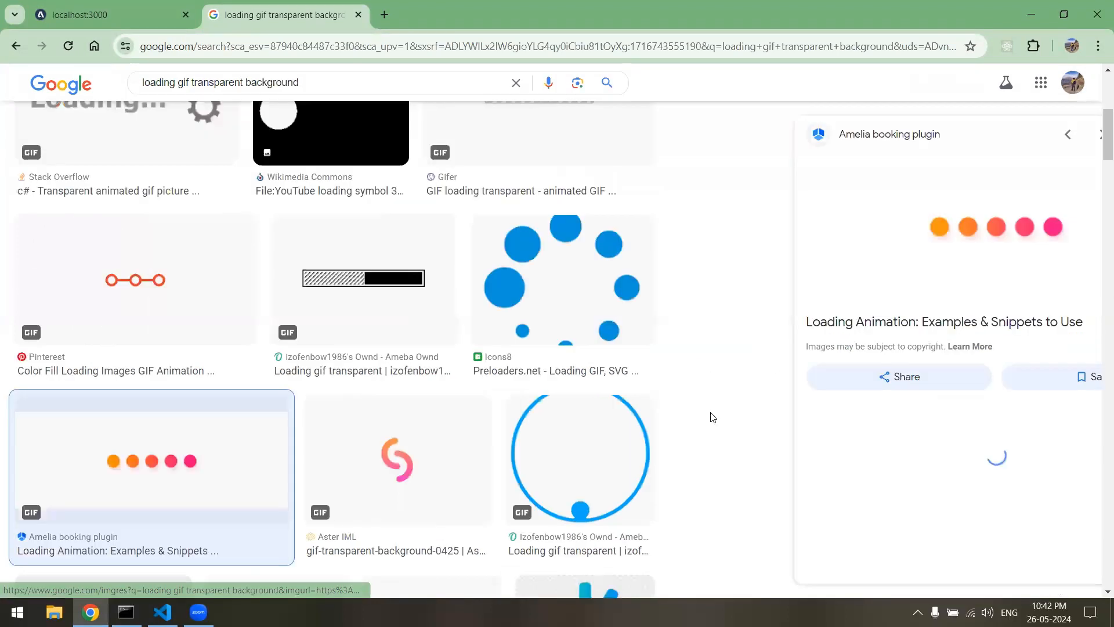
pyautogui.scroll(-3)
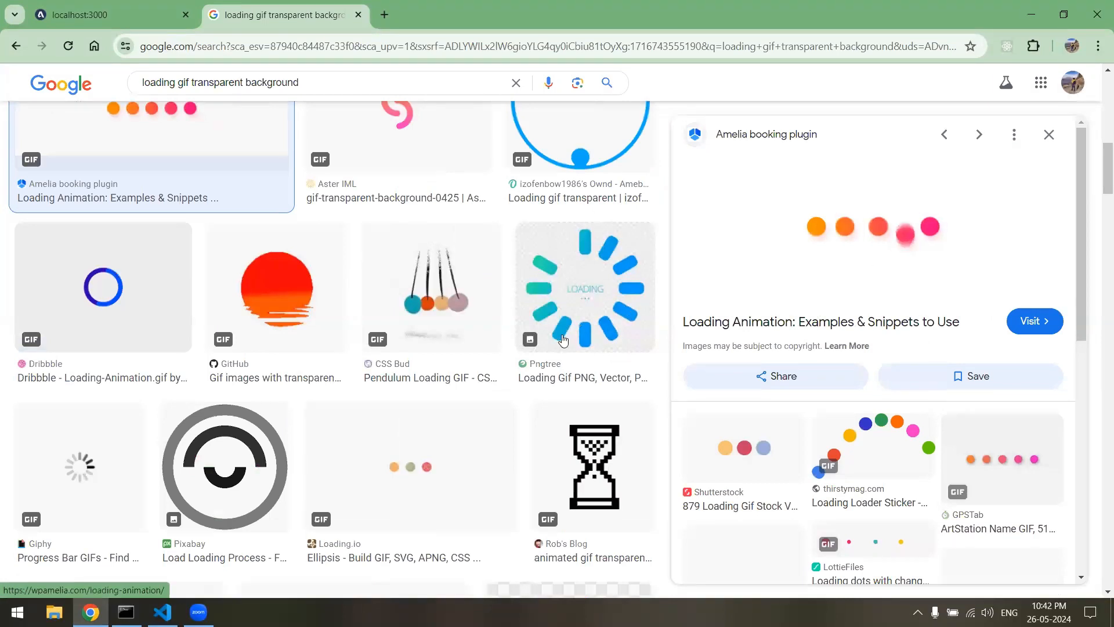
pyautogui.rightClick(873, 249)
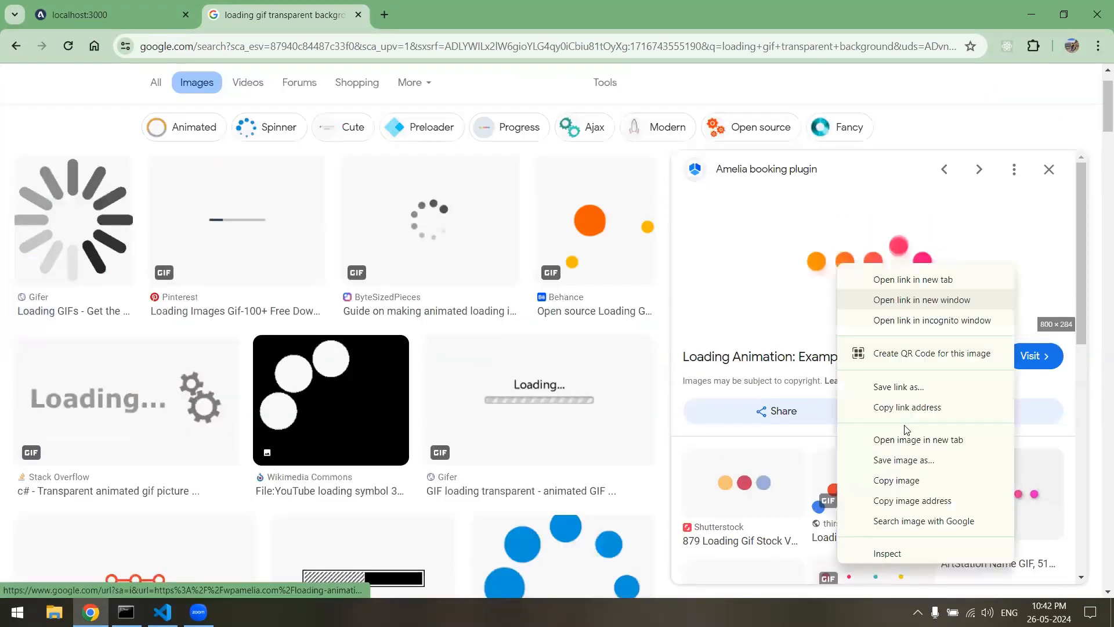
pyautogui.click(689, 304)
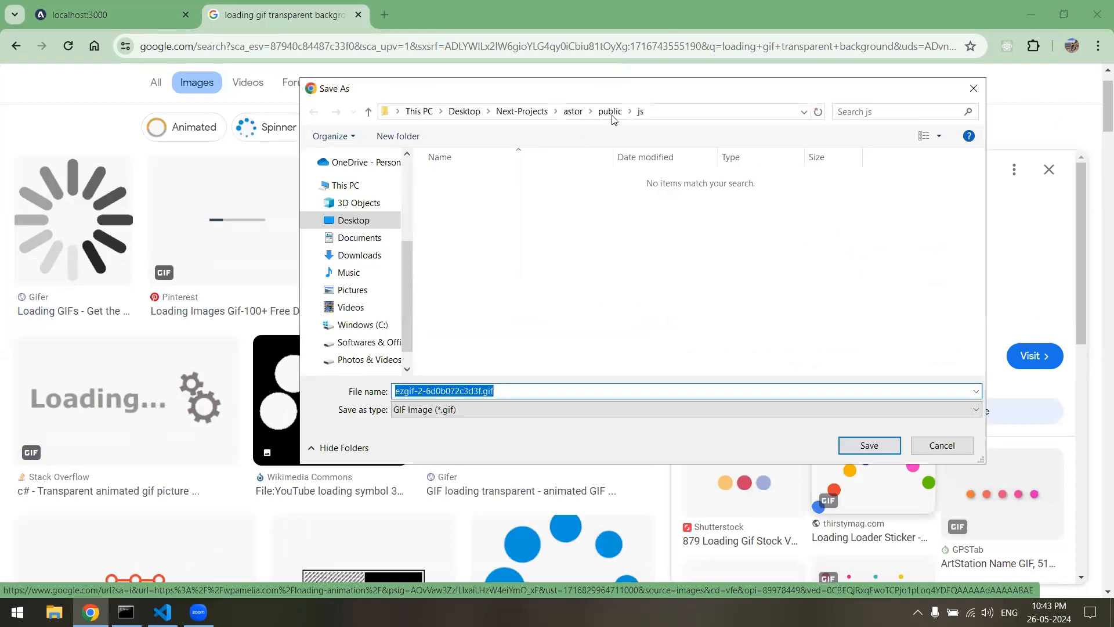
# - Save the animation as loader.gif in astor's public/images folder
pyautogui.click(609, 111)
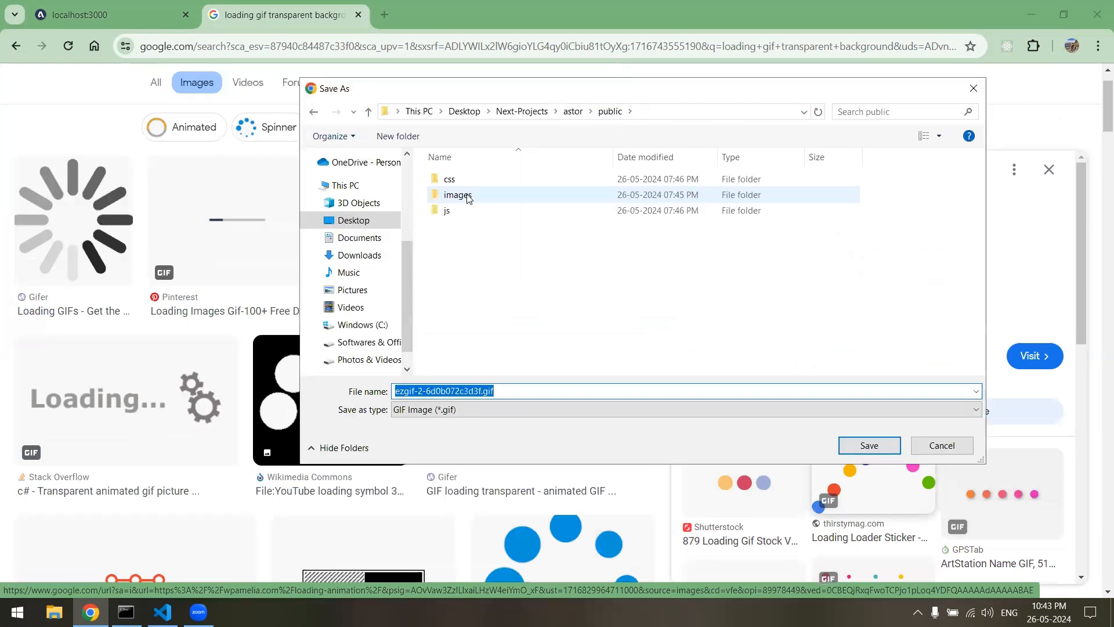
pyautogui.doubleClick(458, 195)
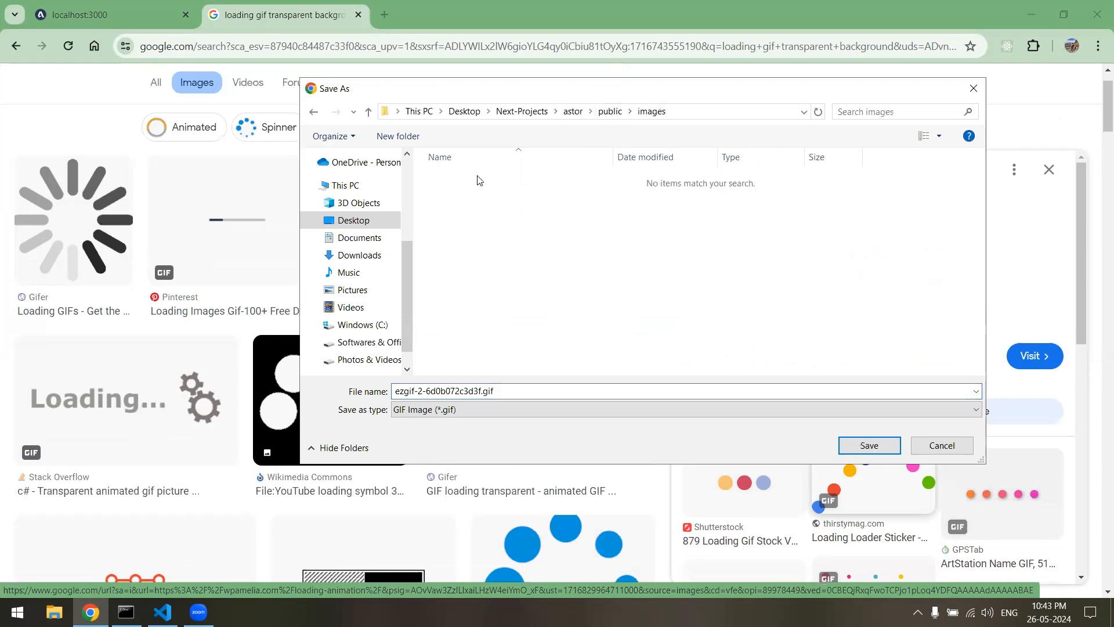
pyautogui.click(503, 390)
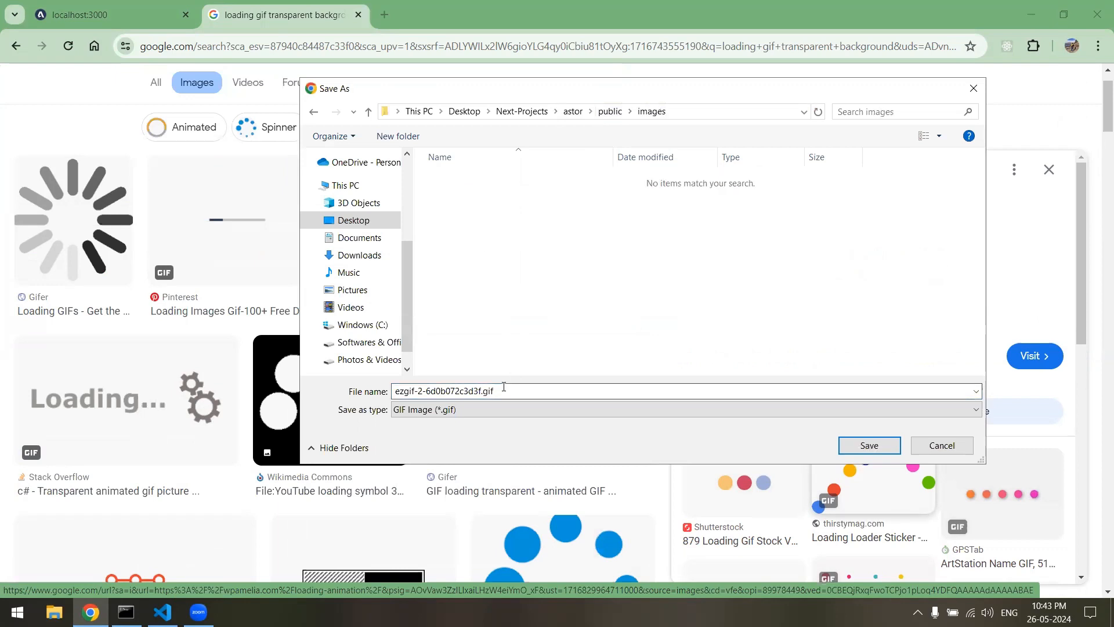
pyautogui.click(443, 391)
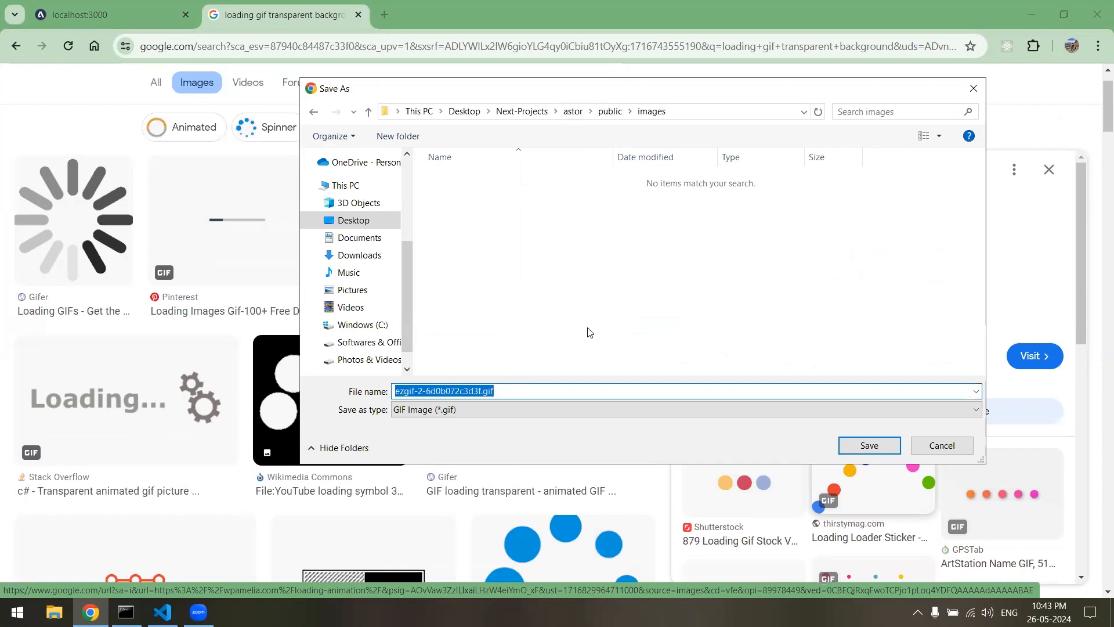
pyautogui.write('loader')
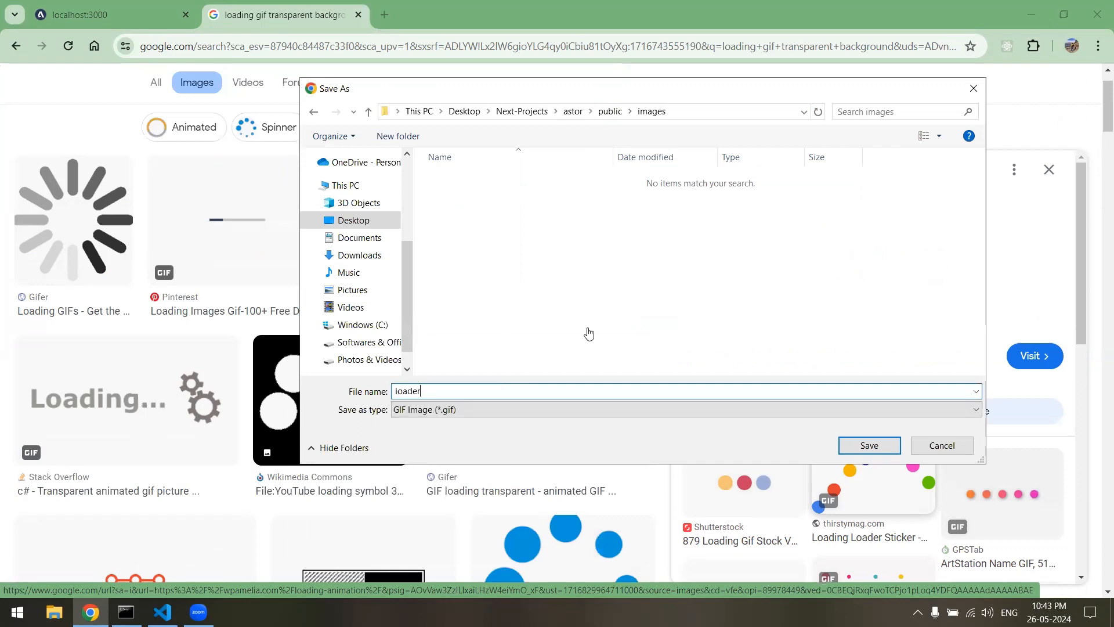
pyautogui.click(868, 446)
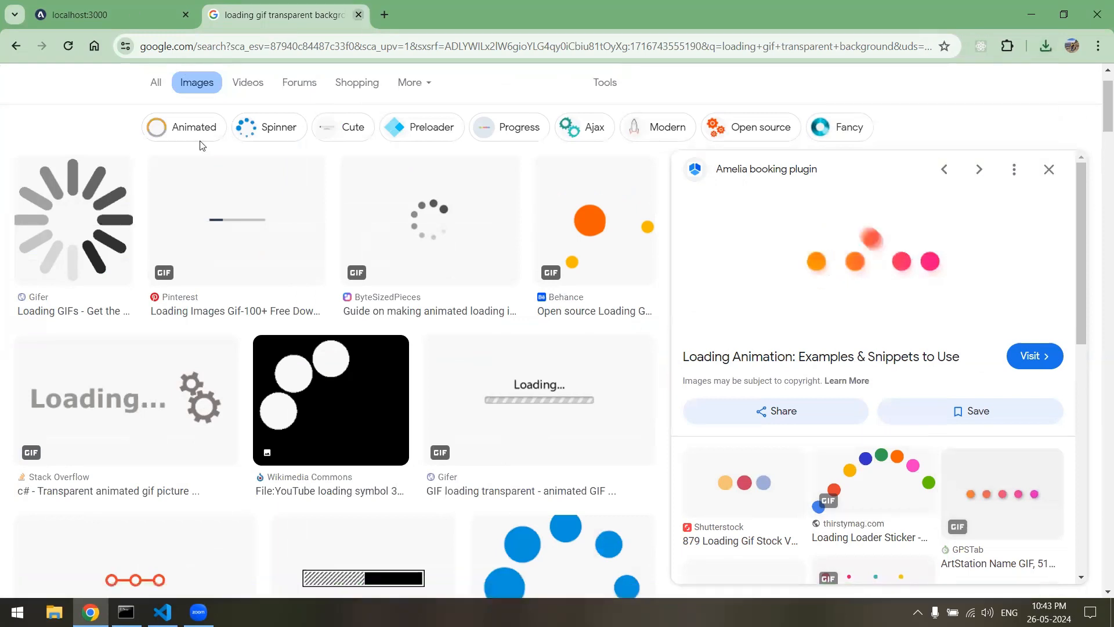
# - In style.css, start a .preloader rule with width 100%, height 100vh and position fixed
pyautogui.click(162, 617)
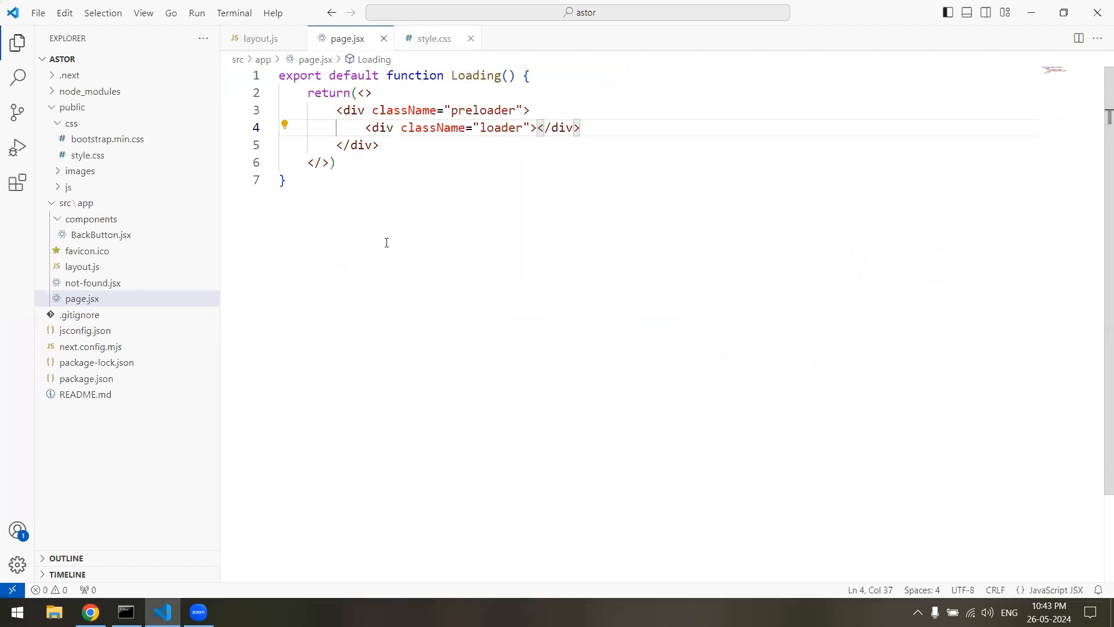
pyautogui.click(434, 39)
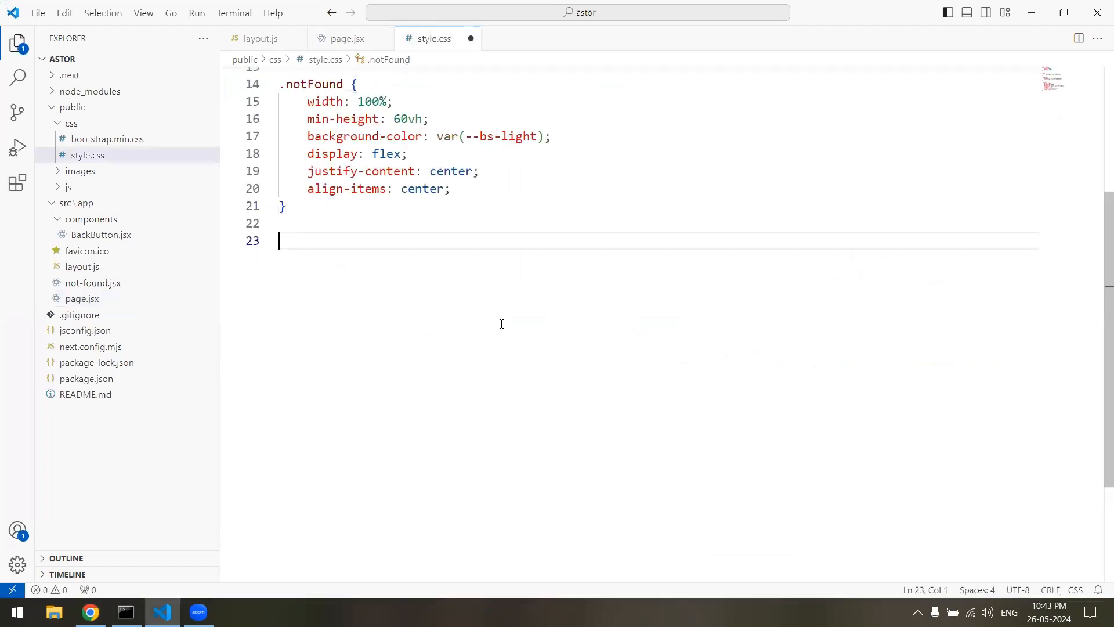
pyautogui.write('.preloader {')
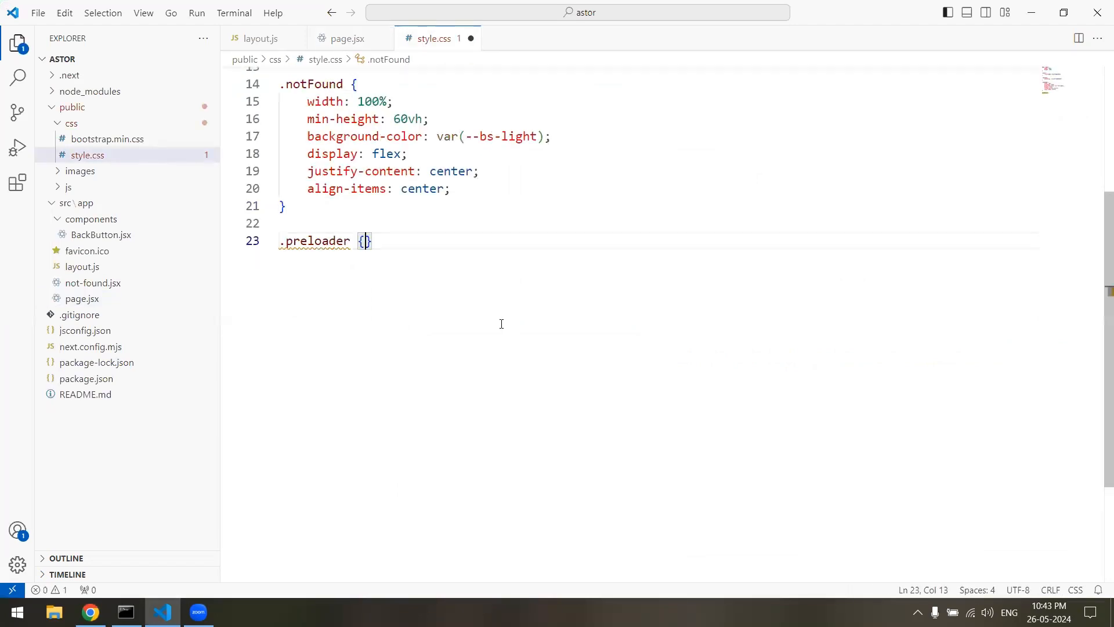
pyautogui.write('width: ;')
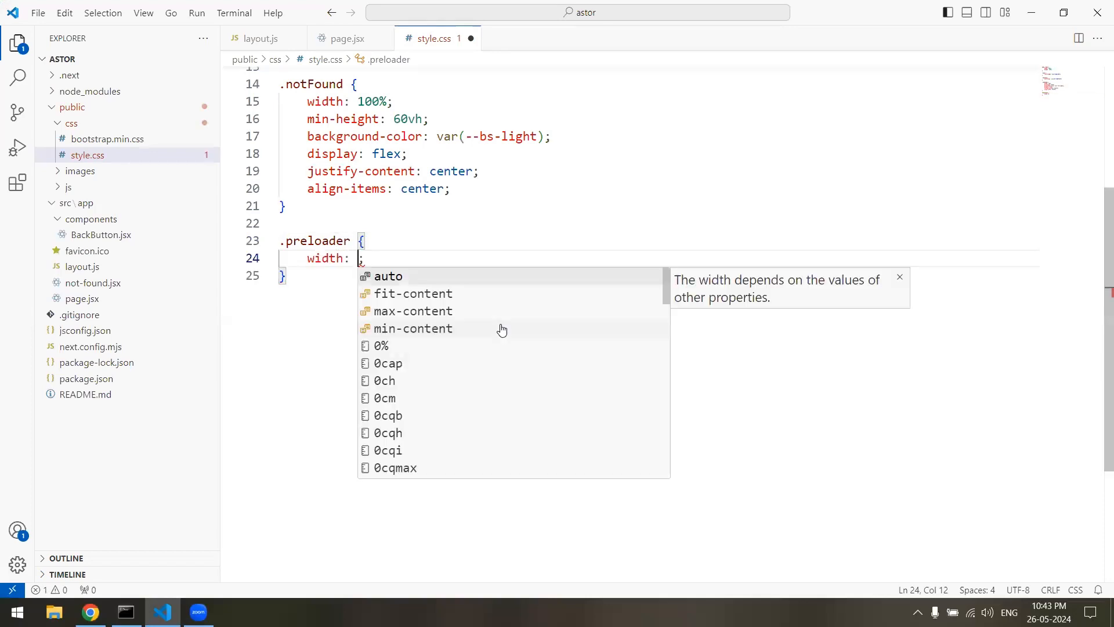
pyautogui.write('100%')
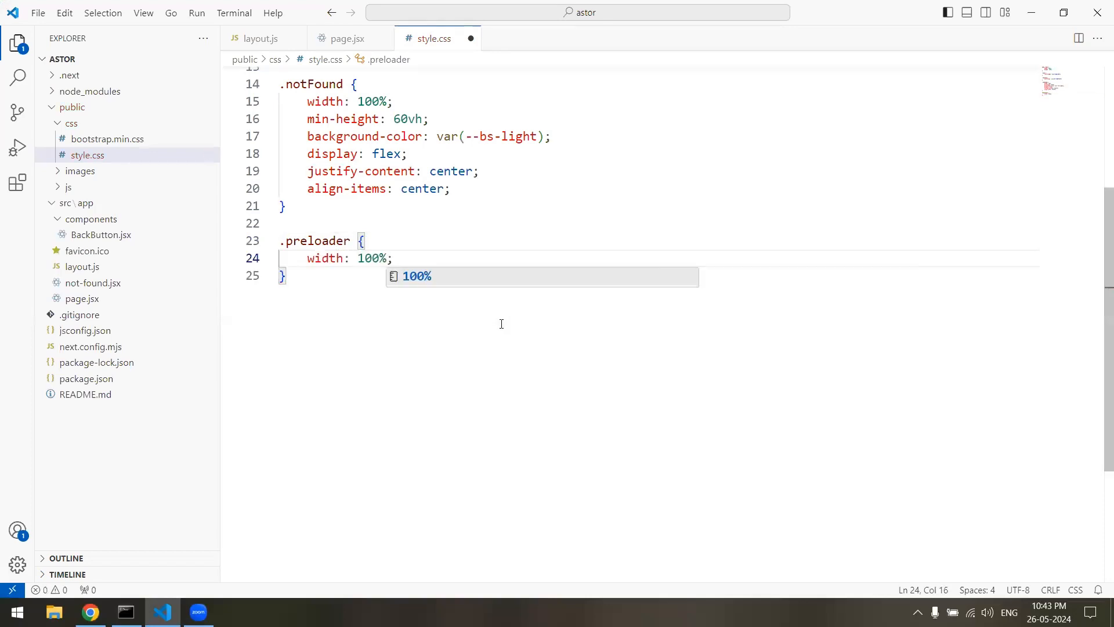
pyautogui.write('height: 100vh;')
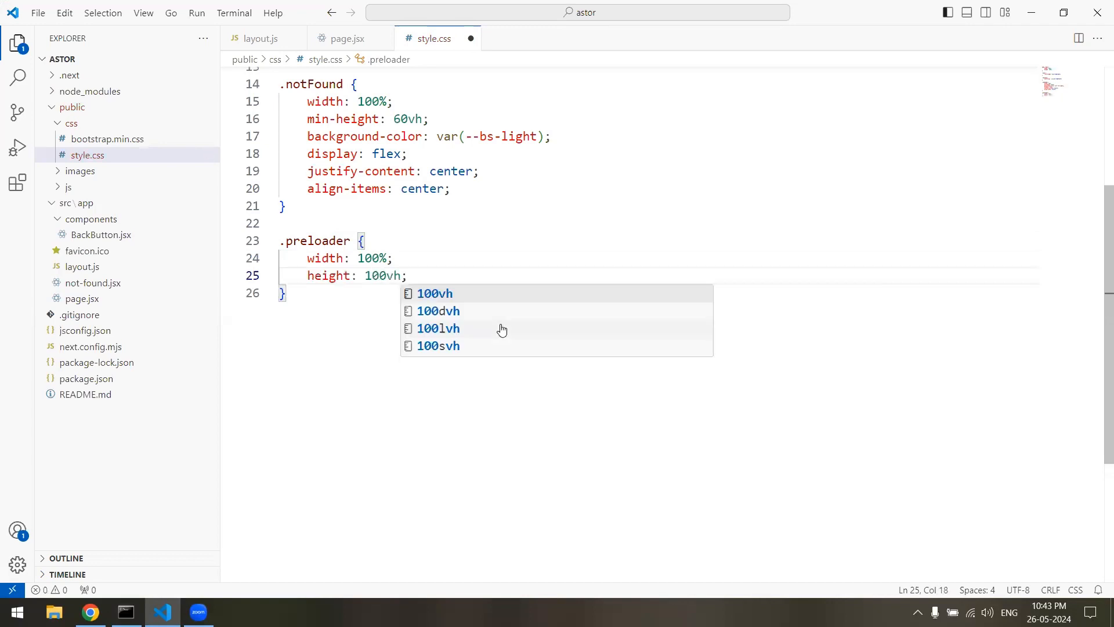
pyautogui.write('poa')
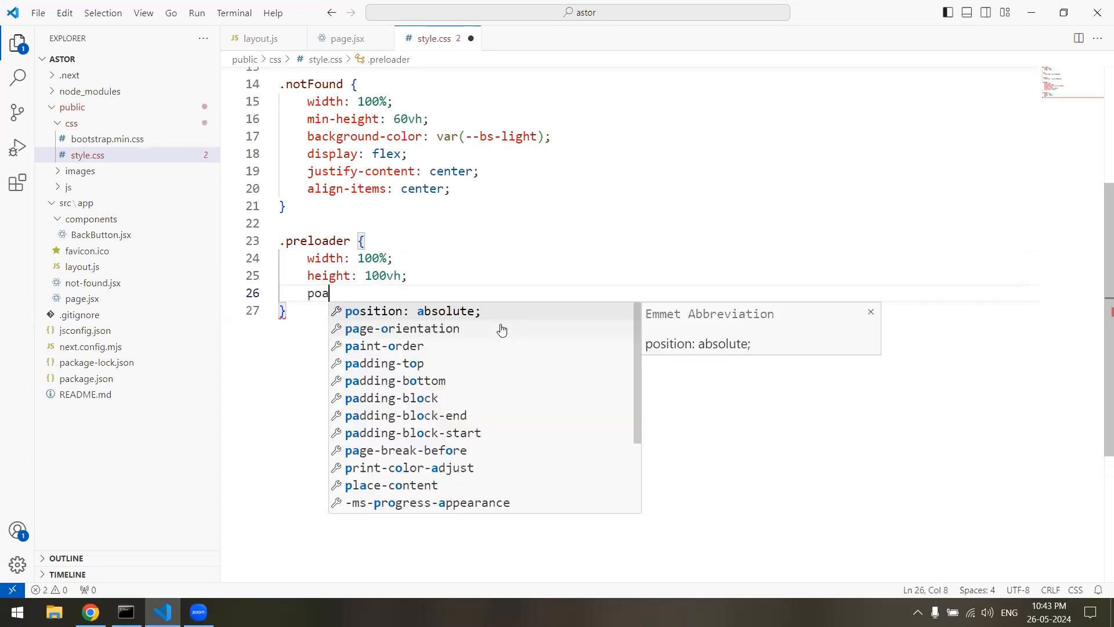
pyautogui.press('Backspace')
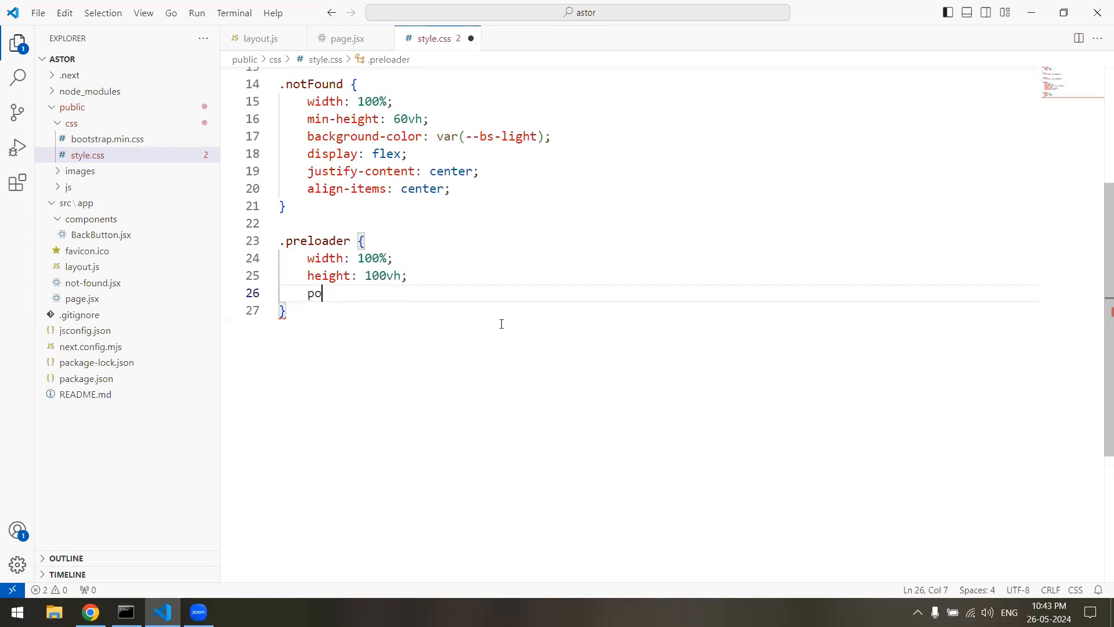
pyautogui.write('sition: fixed;')
pyautogui.write('top')
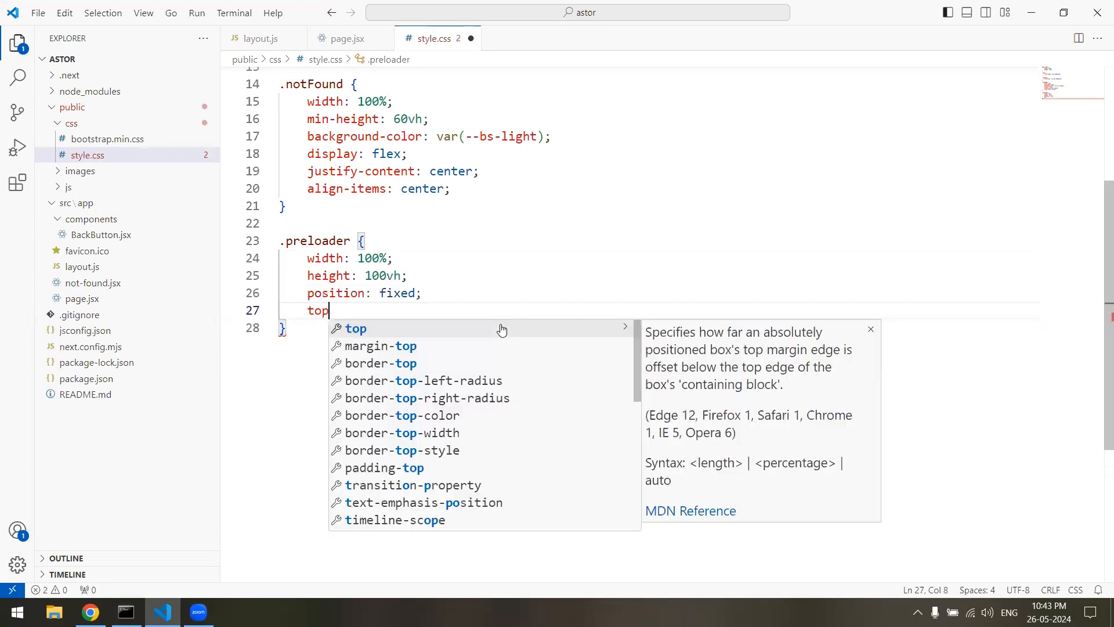
# - Add top and left 0, z-index 99999, and flex centering to .preloader
pyautogui.write(': 0;')
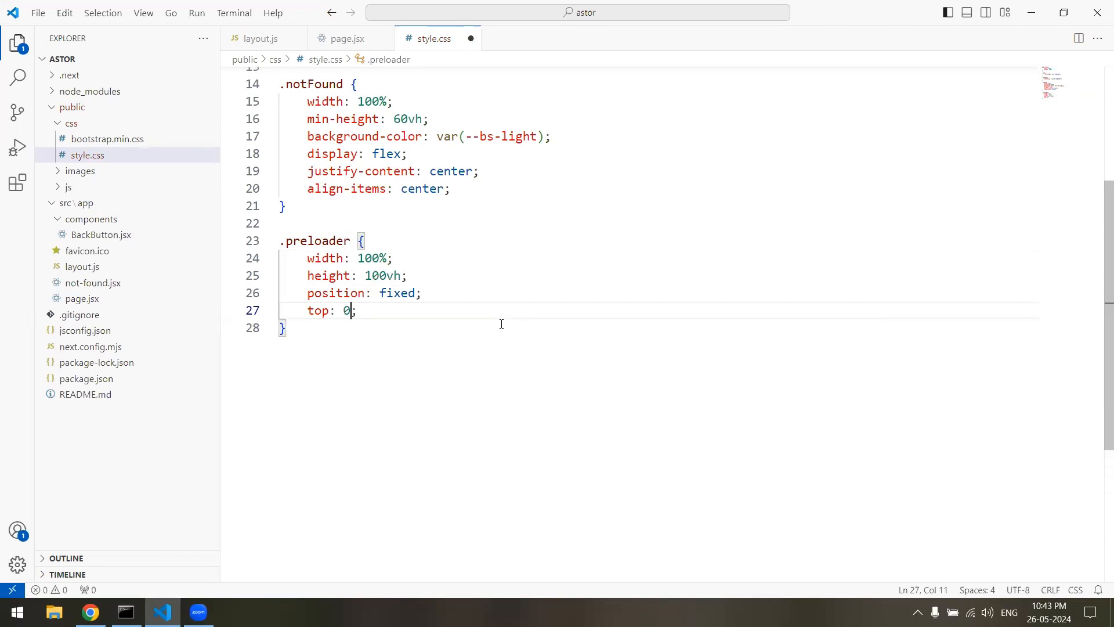
pyautogui.write('left: ;')
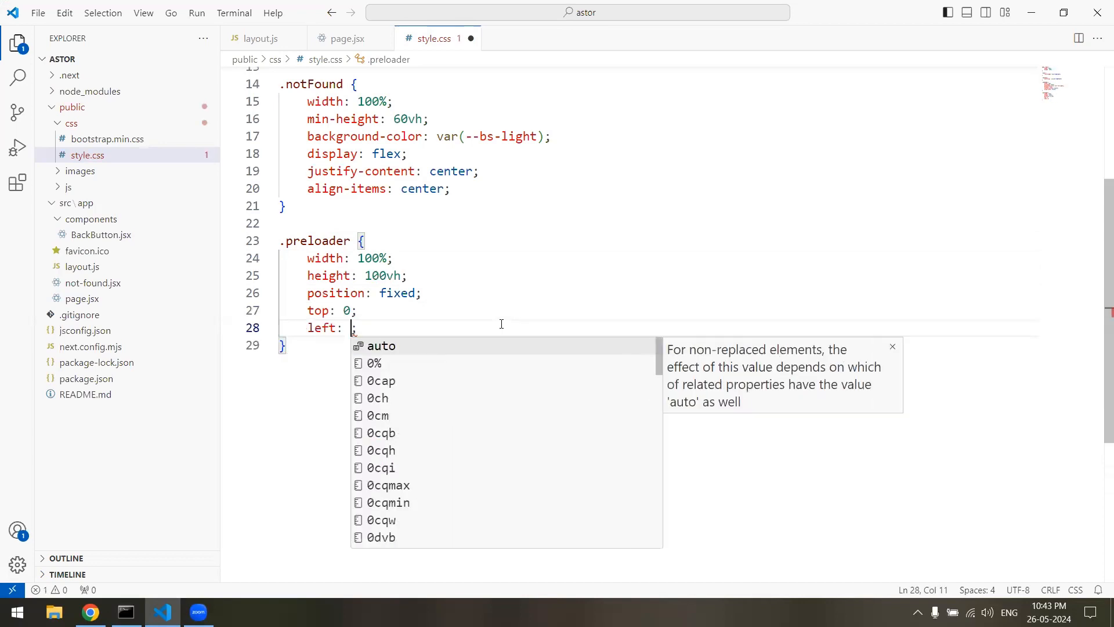
pyautogui.write('0;')
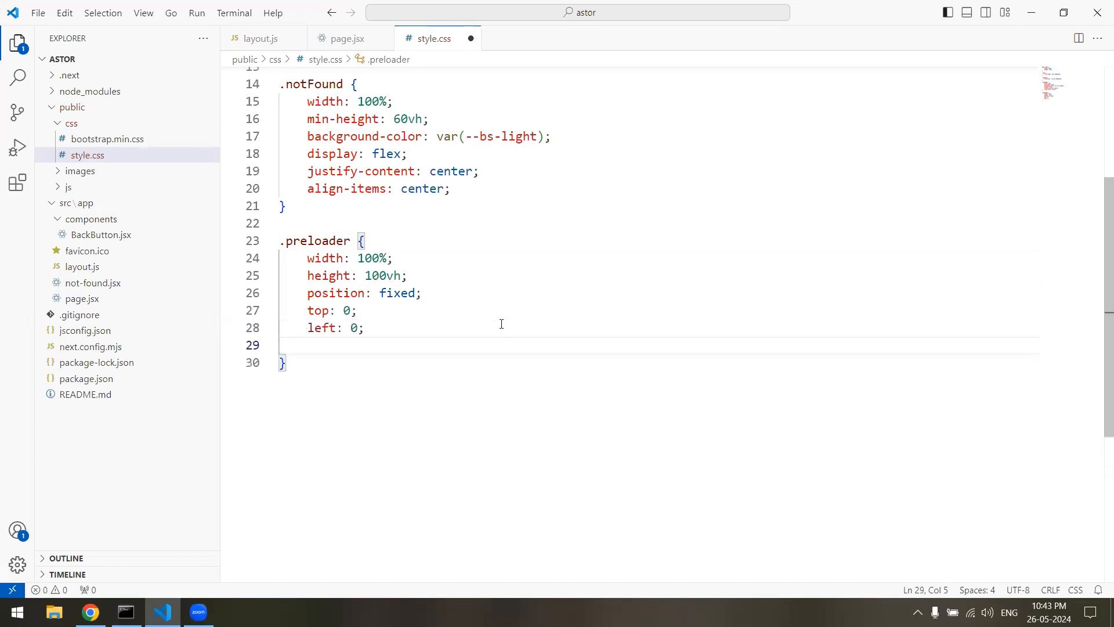
pyautogui.write('z-index: ;')
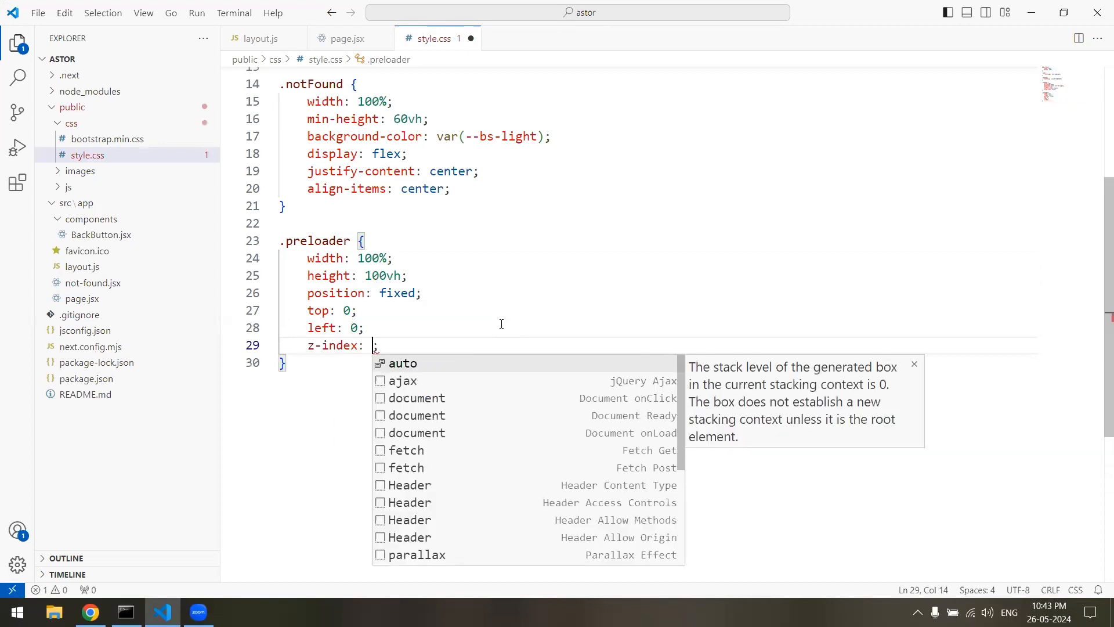
pyautogui.write('99999')
pyautogui.write('display: flex;')
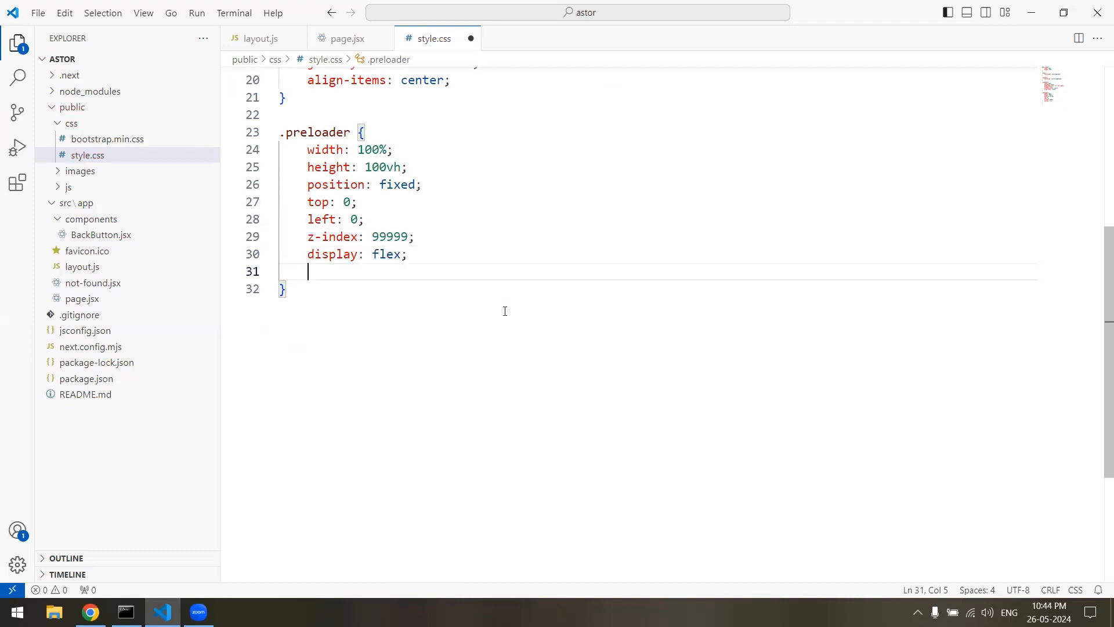
pyautogui.write('justify')
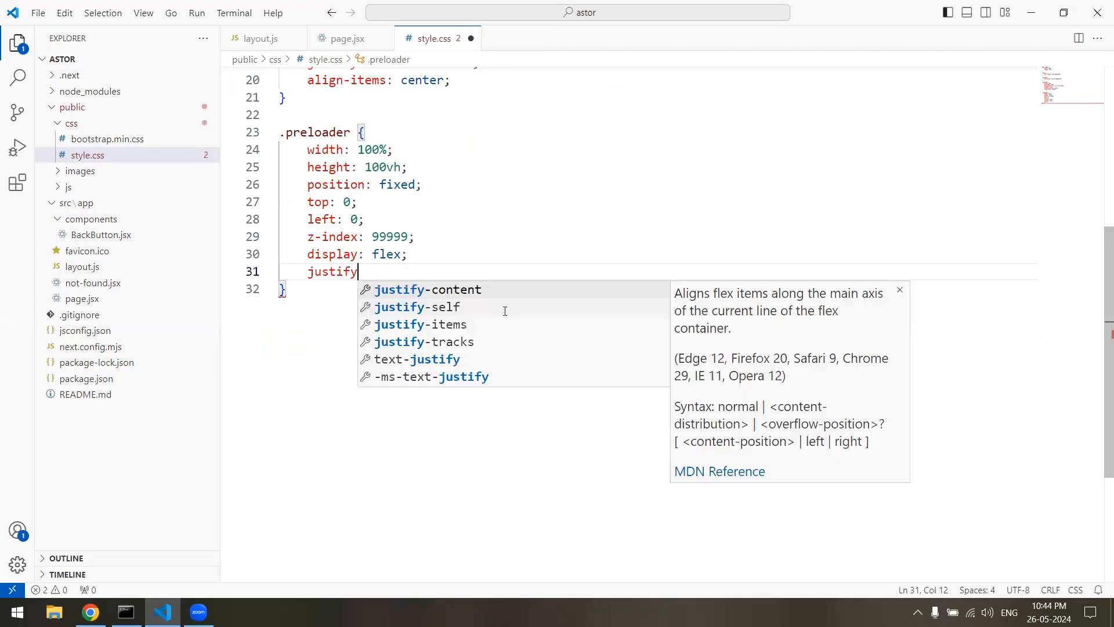
pyautogui.press('Enter')
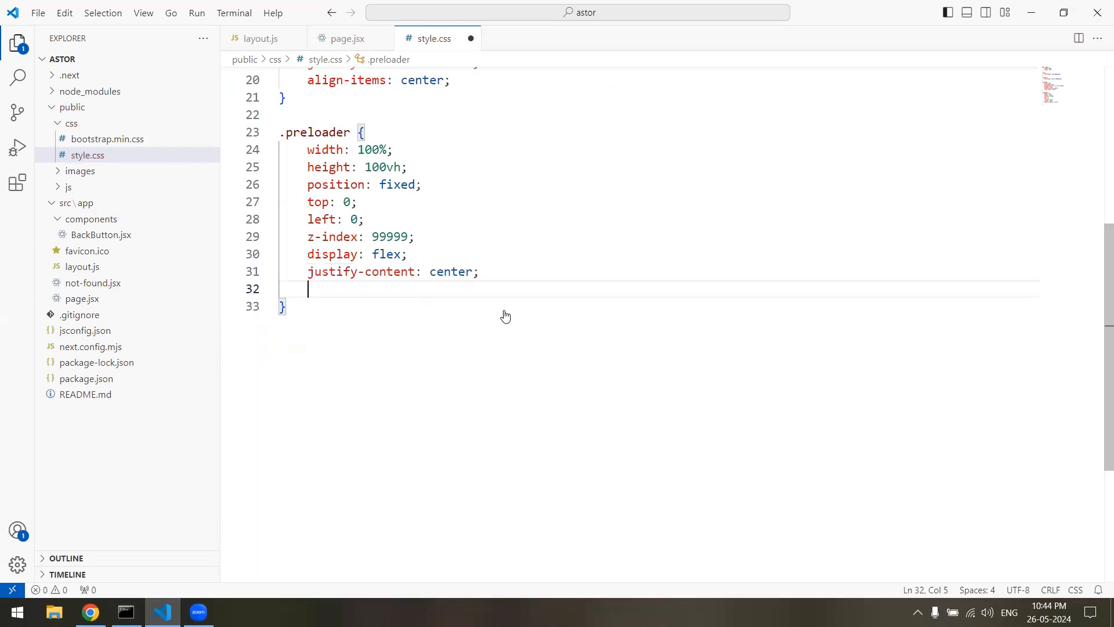
pyautogui.write('align-items: center;')
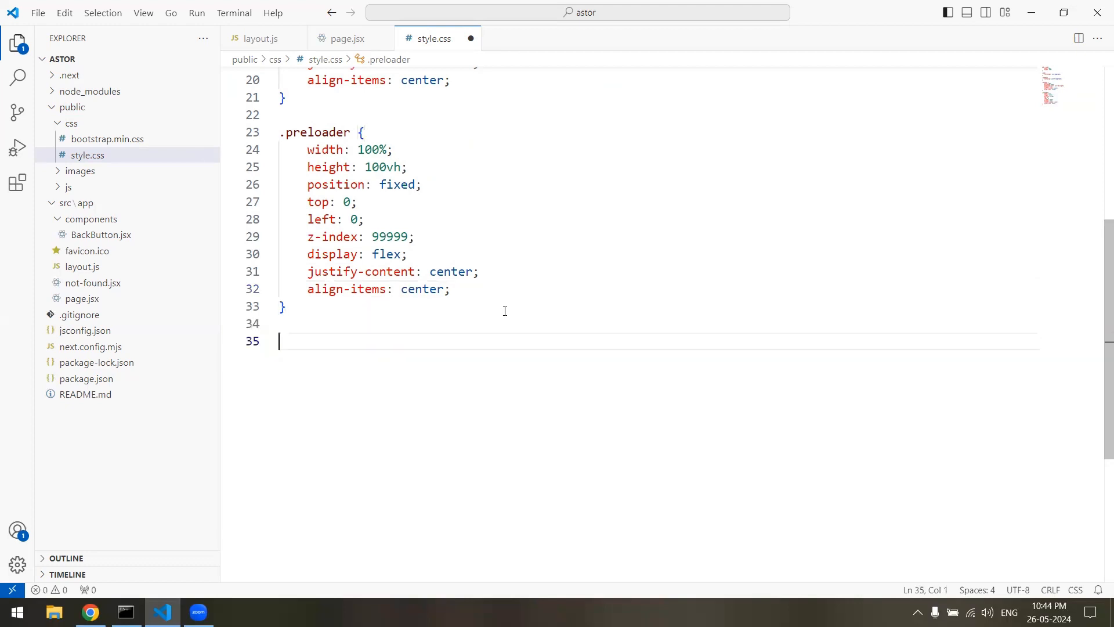
# - Add a .loader rule with width 100%, max-width 10rem and height 3rem
pyautogui.write('.loader')
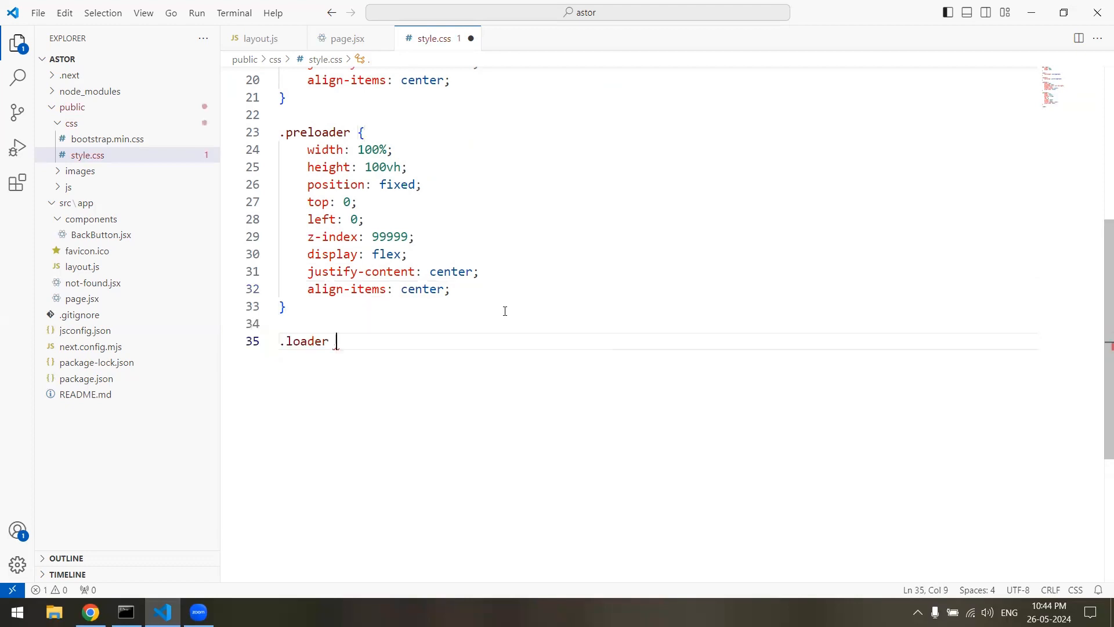
pyautogui.write('{')
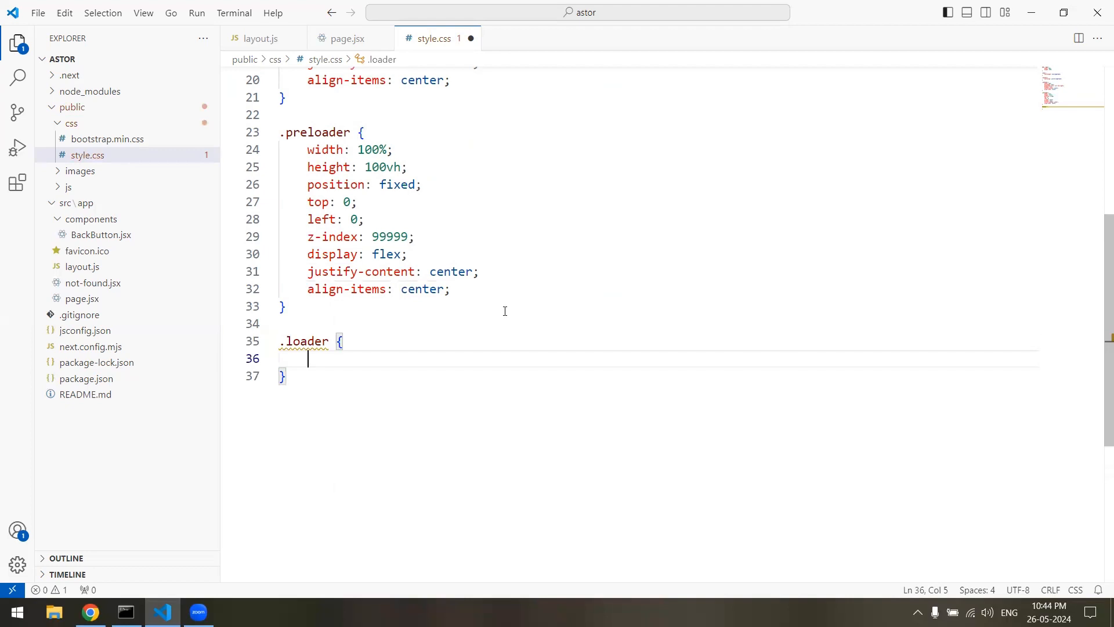
pyautogui.write('width')
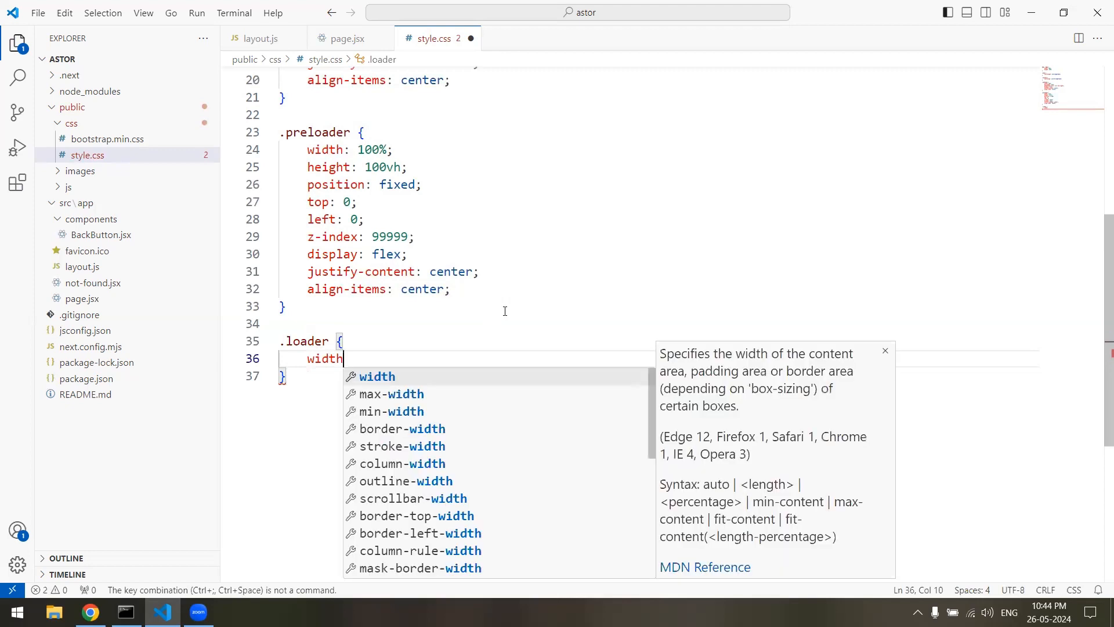
pyautogui.write(': 100%;')
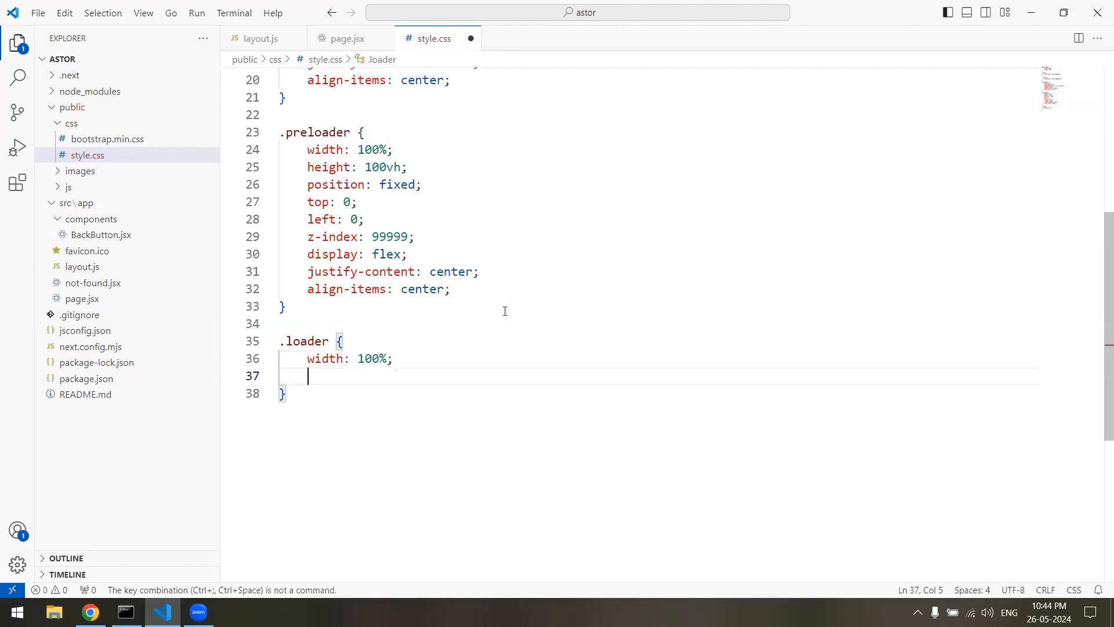
pyautogui.write('max-width: ;')
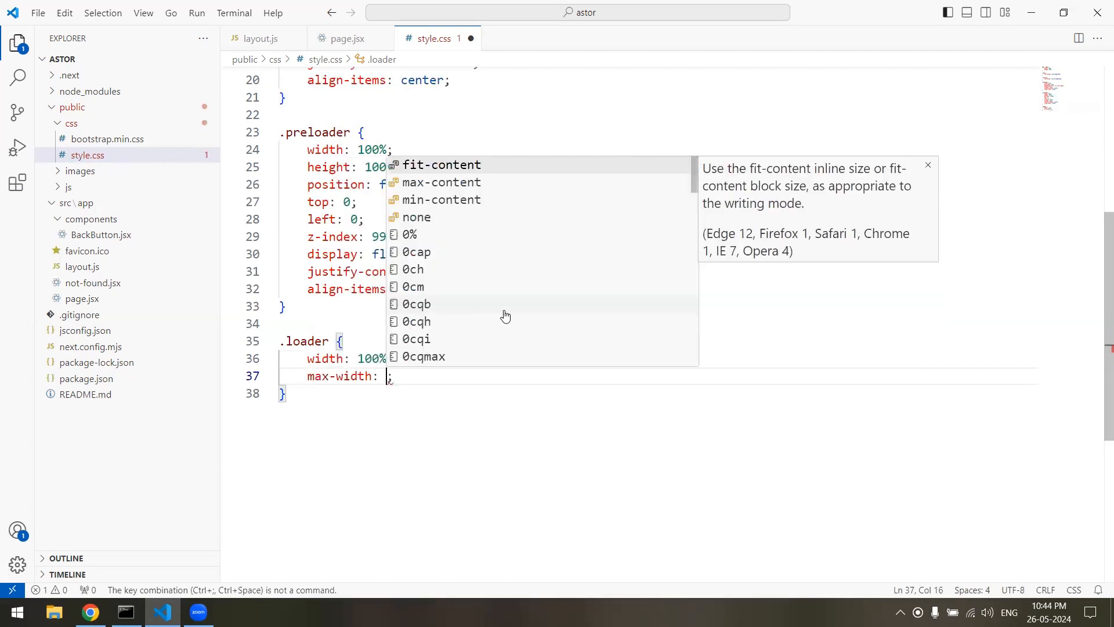
pyautogui.write('10r')
pyautogui.write('h')
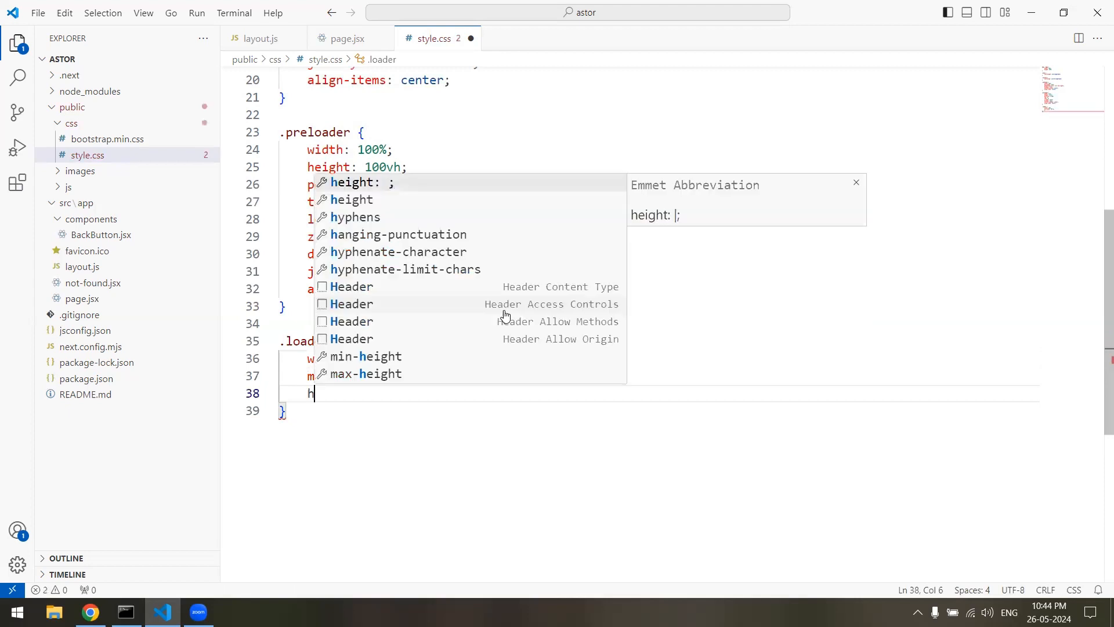
pyautogui.write('e')
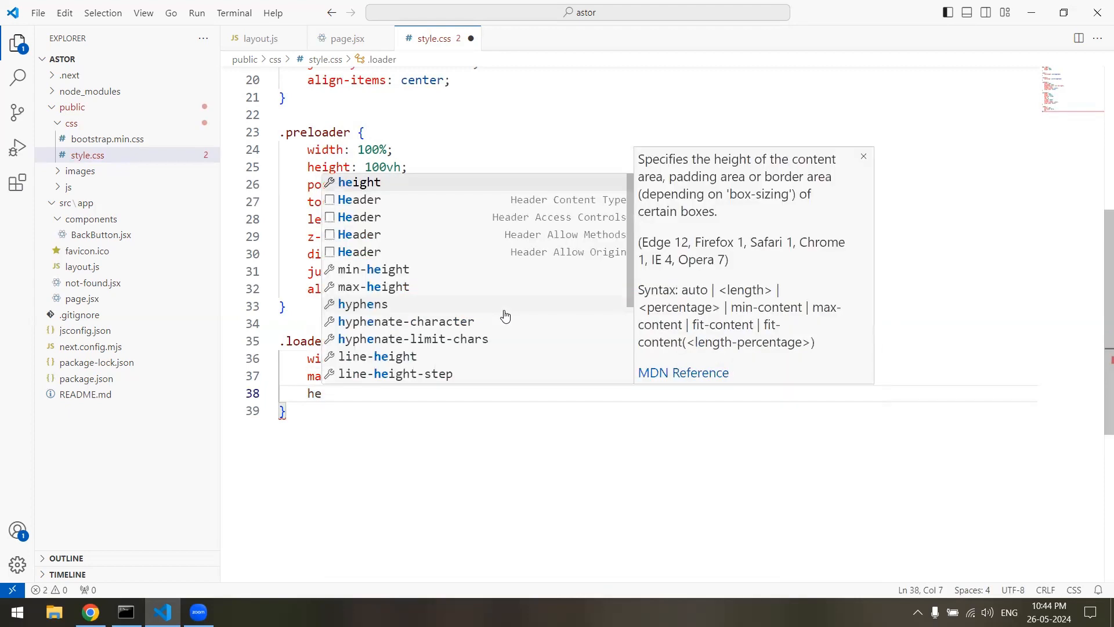
pyautogui.write('height: ;')
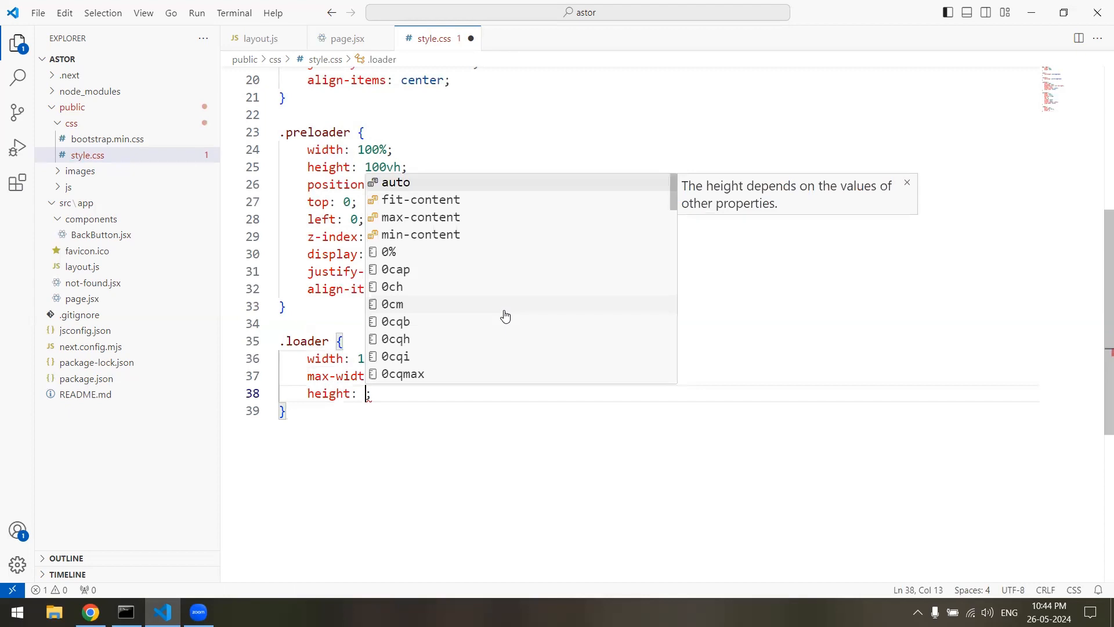
pyautogui.write('3')
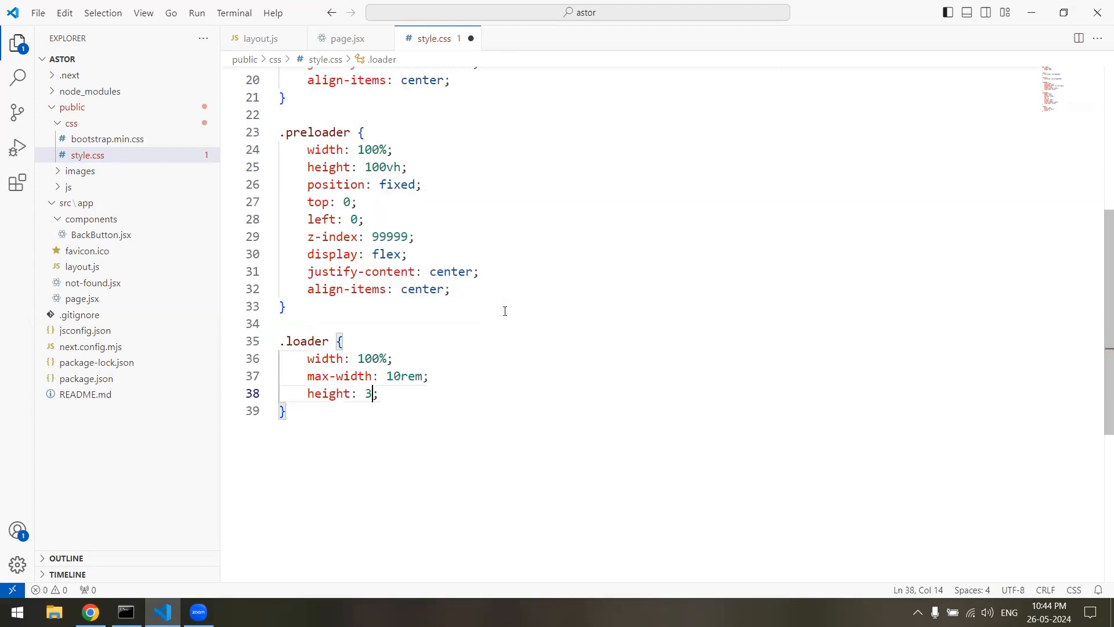
pyautogui.write('rem')
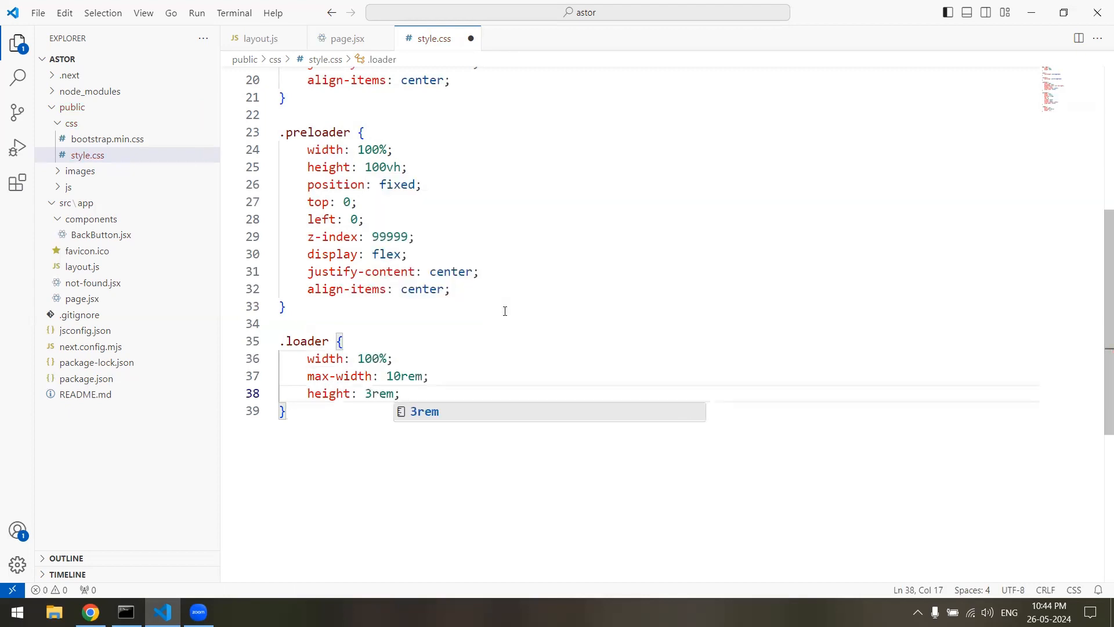
# - Set .loader's background-image to url('../images/loader.gif') and check the site
pyautogui.write('background')
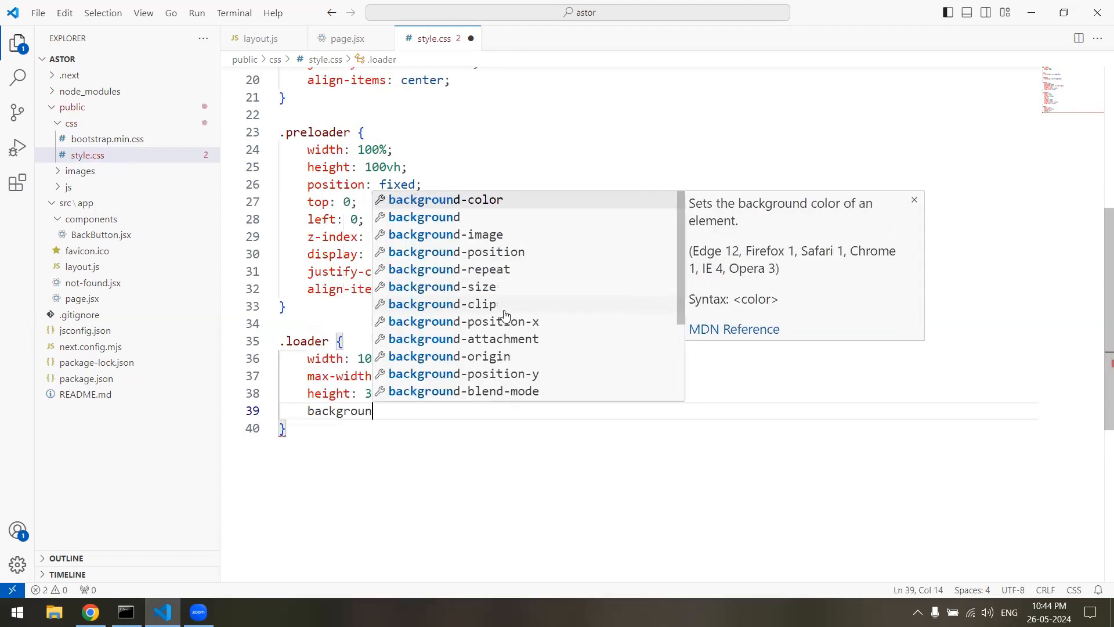
pyautogui.write('-image')
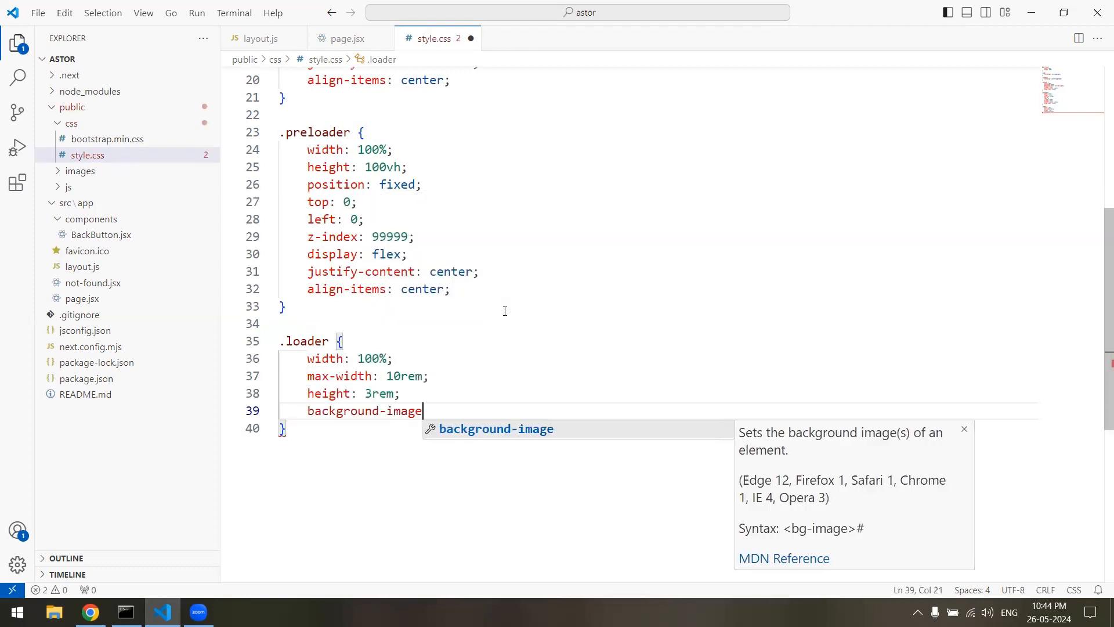
pyautogui.write(': url()')
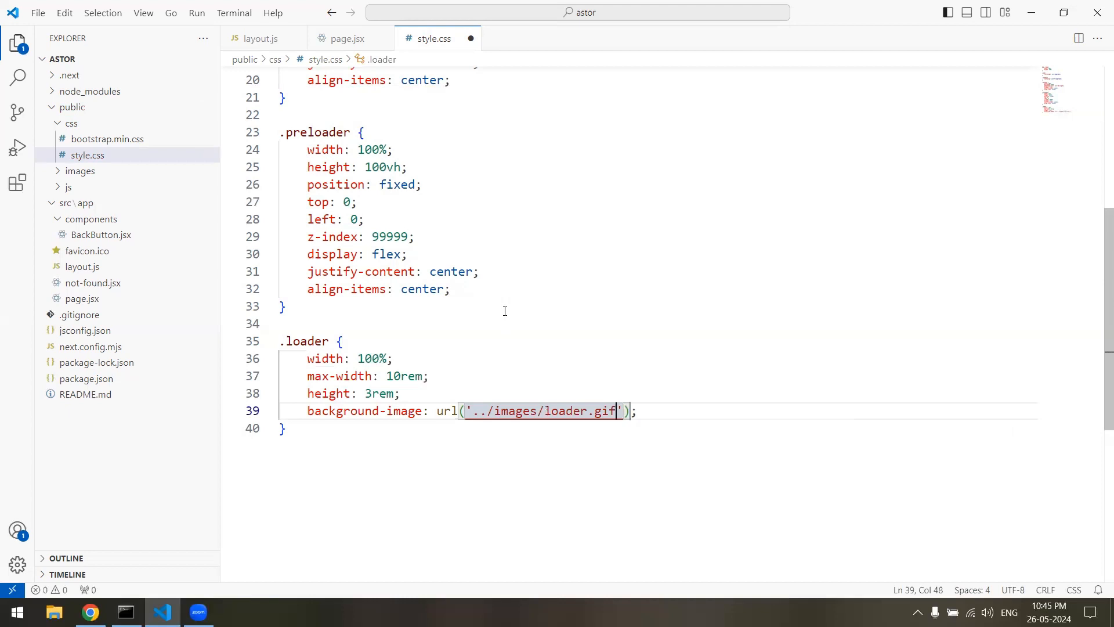
pyautogui.click(90, 611)
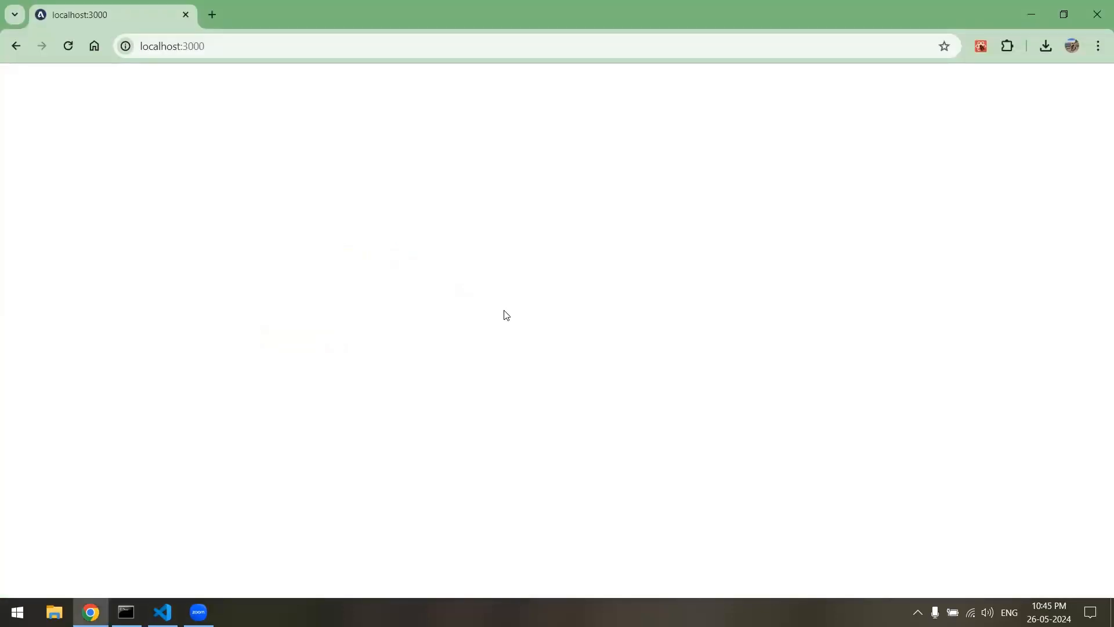
pyautogui.click(162, 617)
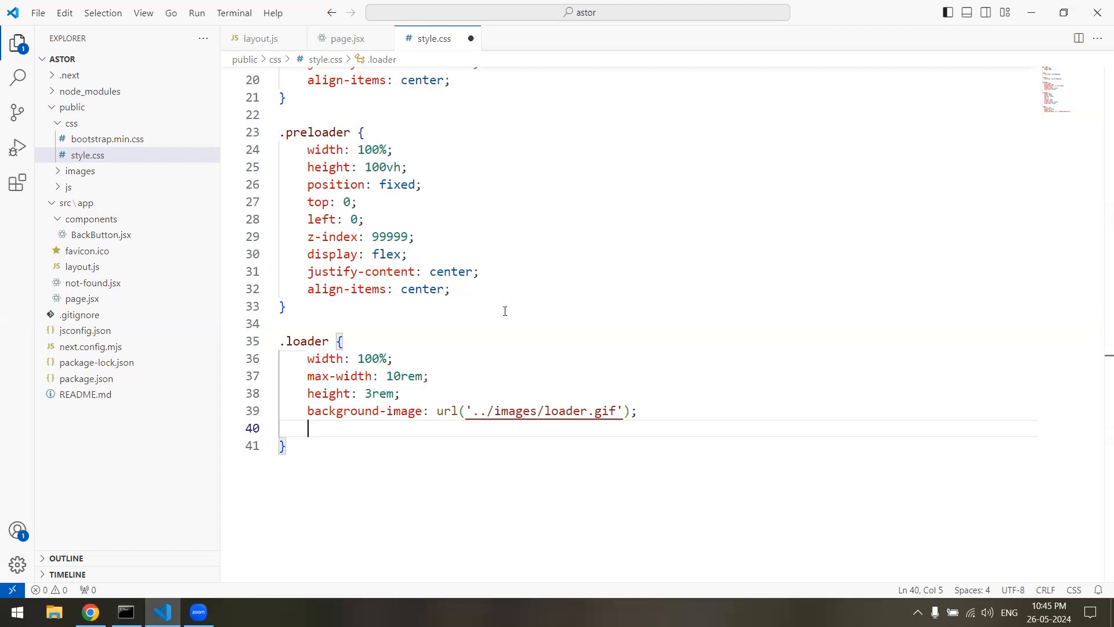
# - Add background-repeat no-repeat, background-size cover and background-position center to .loader
pyautogui.write('background-repeat: no-repeat;')
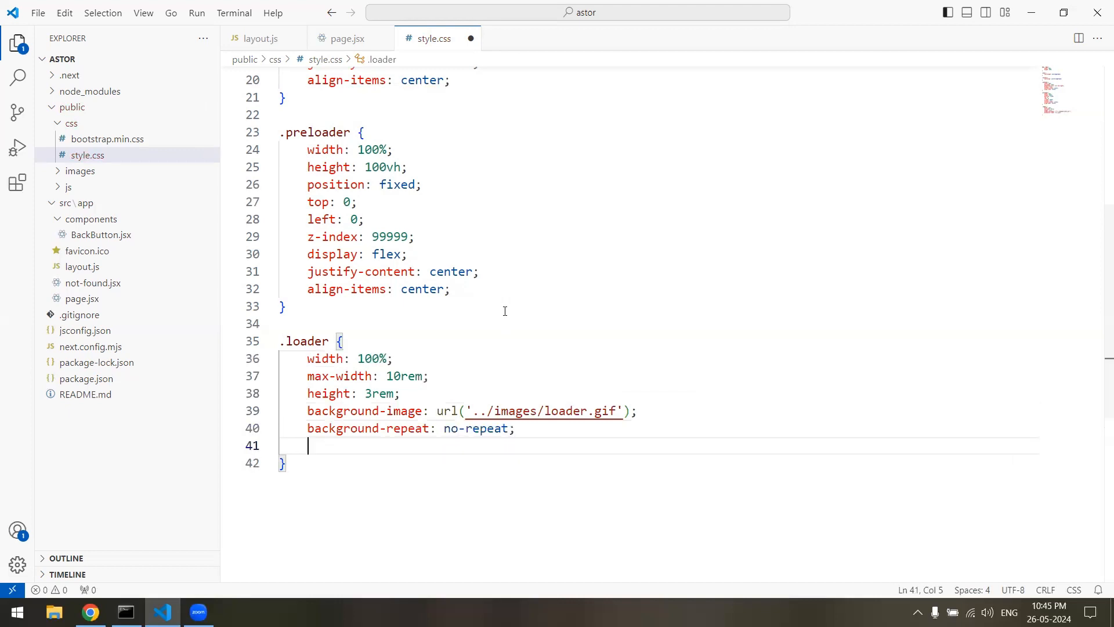
pyautogui.write('backgroun')
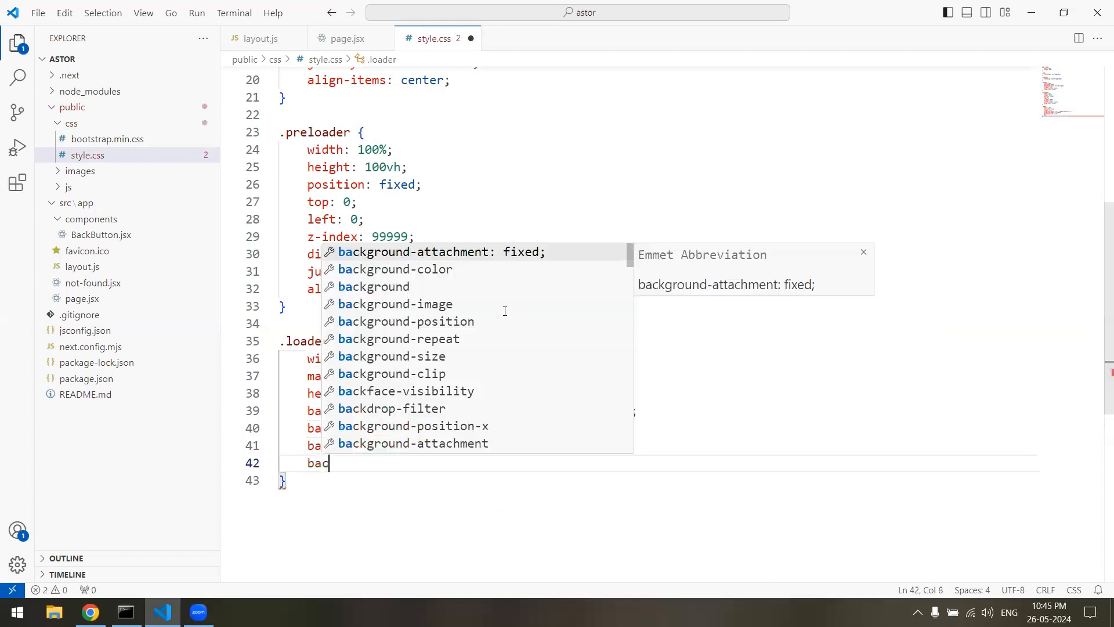
pyautogui.write('kground-position: ce;')
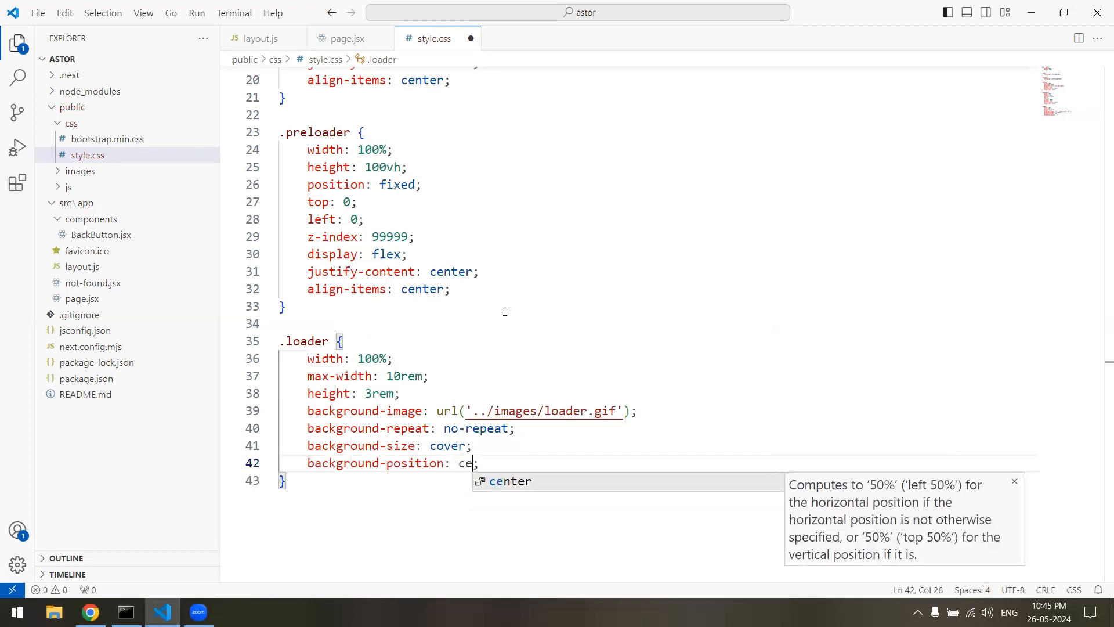
pyautogui.click(90, 611)
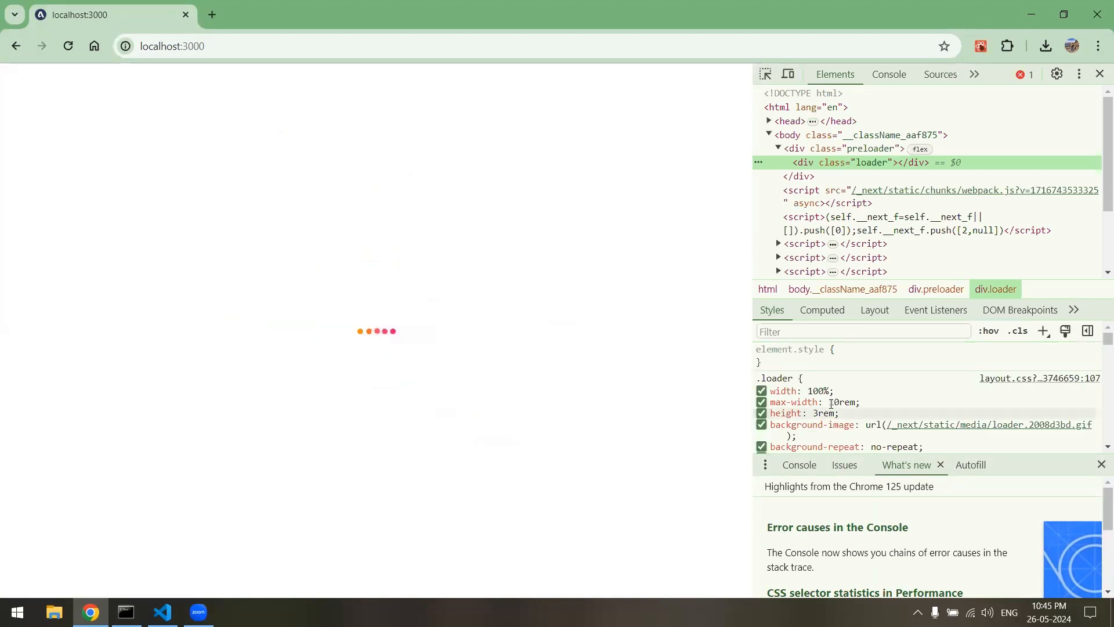
# - In DevTools, try max-width values of 7rem and 10rem on div.loader
pyautogui.click(842, 401)
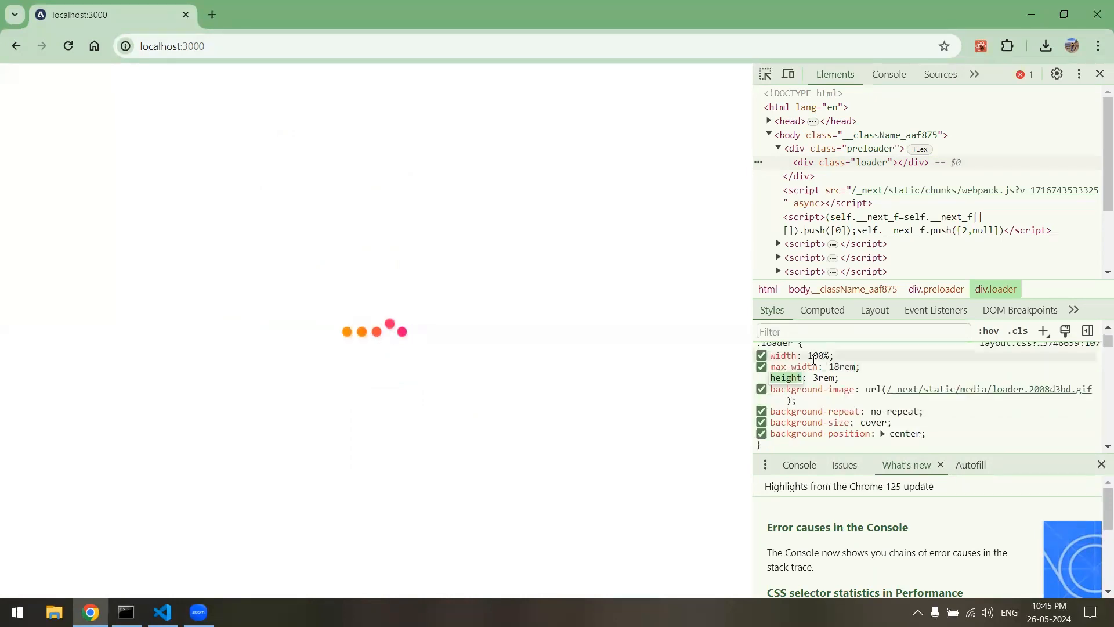
pyautogui.moveTo(846, 162)
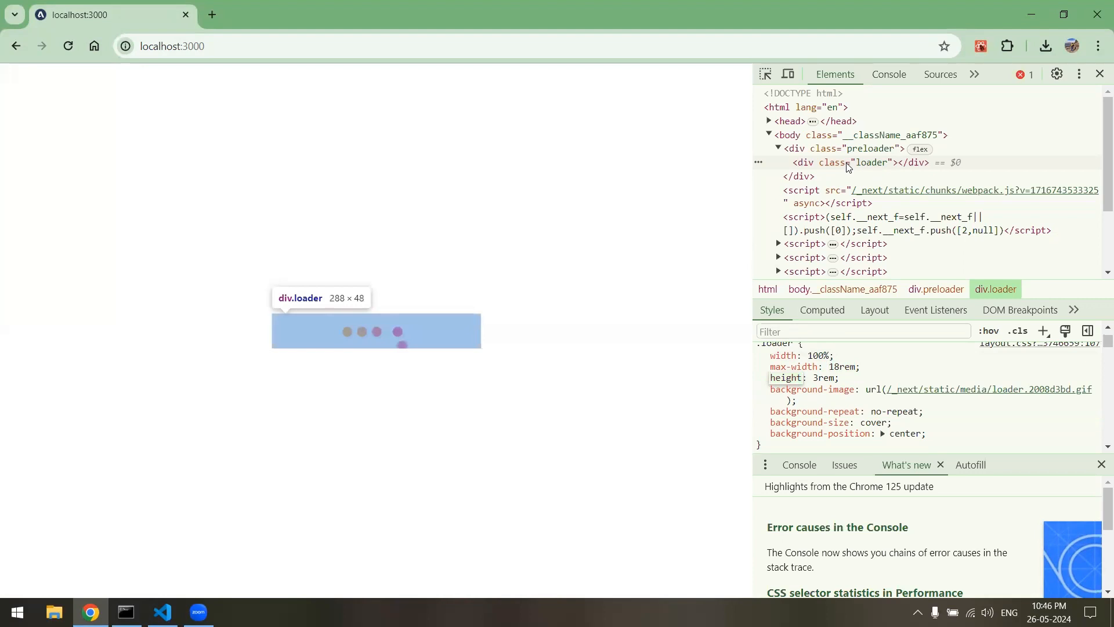
pyautogui.write('7rem')
pyautogui.click(842, 366)
pyautogui.write('8')
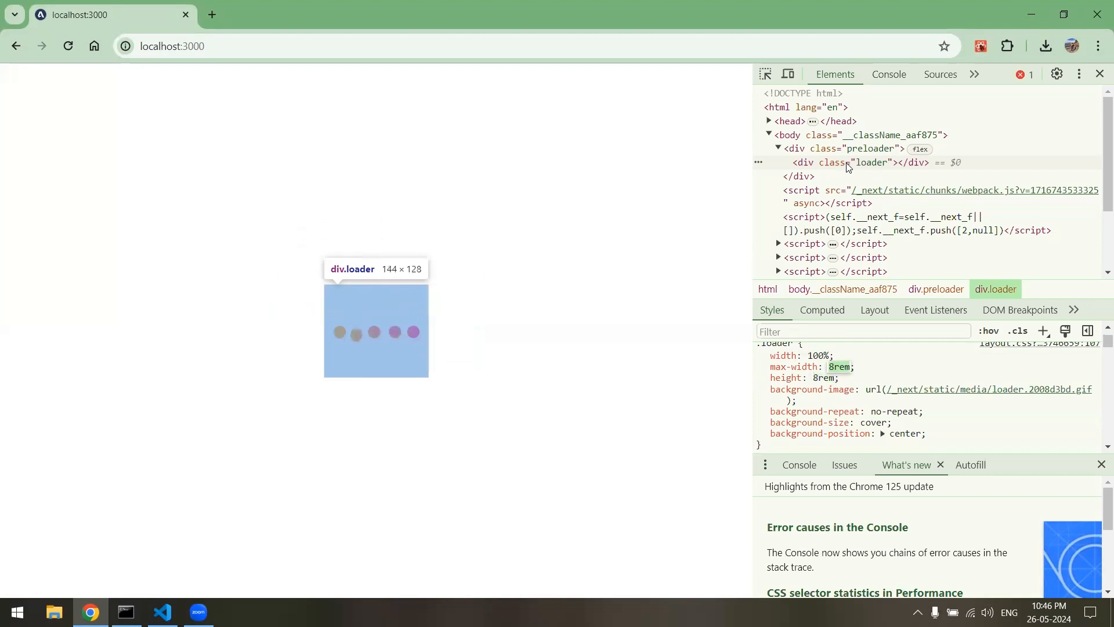
pyautogui.write('10rem')
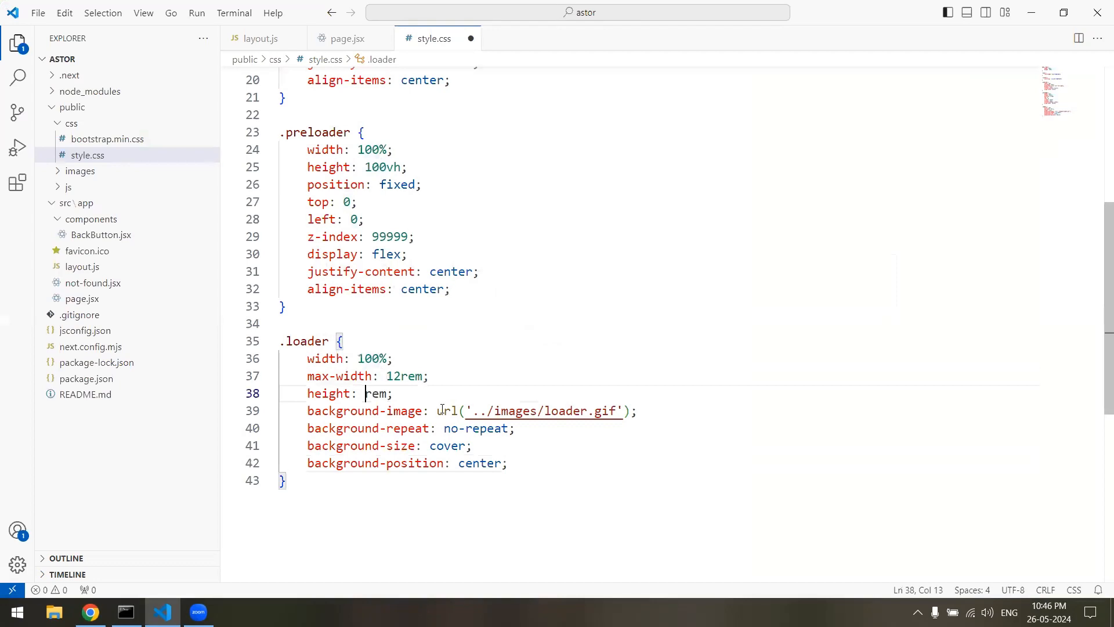
# - Change the .loader height to 8rem in style.css
pyautogui.write('8')
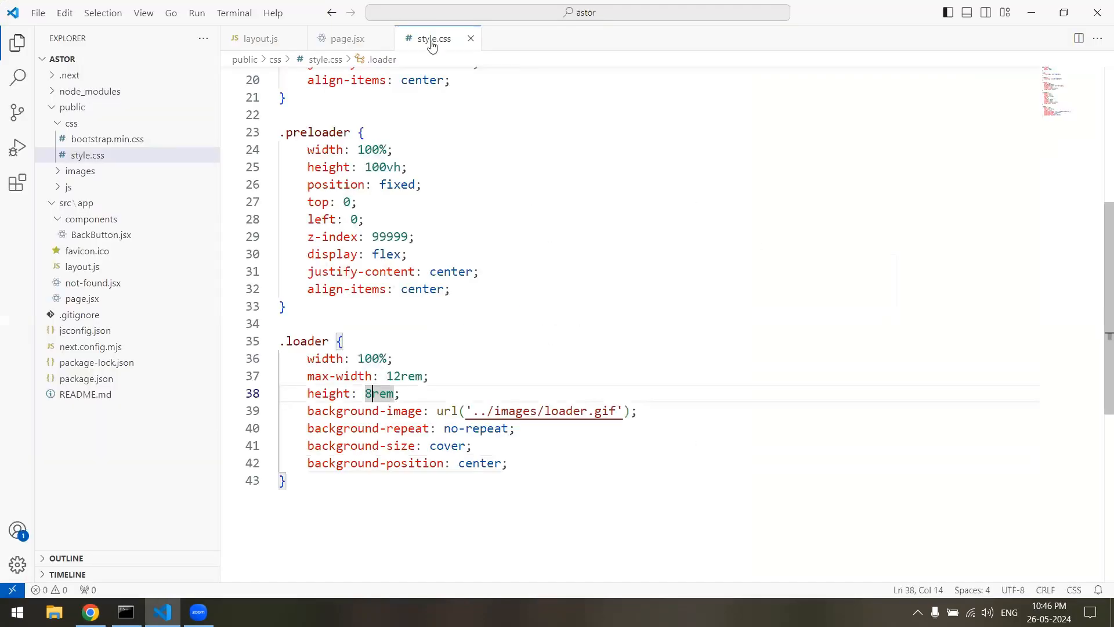
pyautogui.click(346, 39)
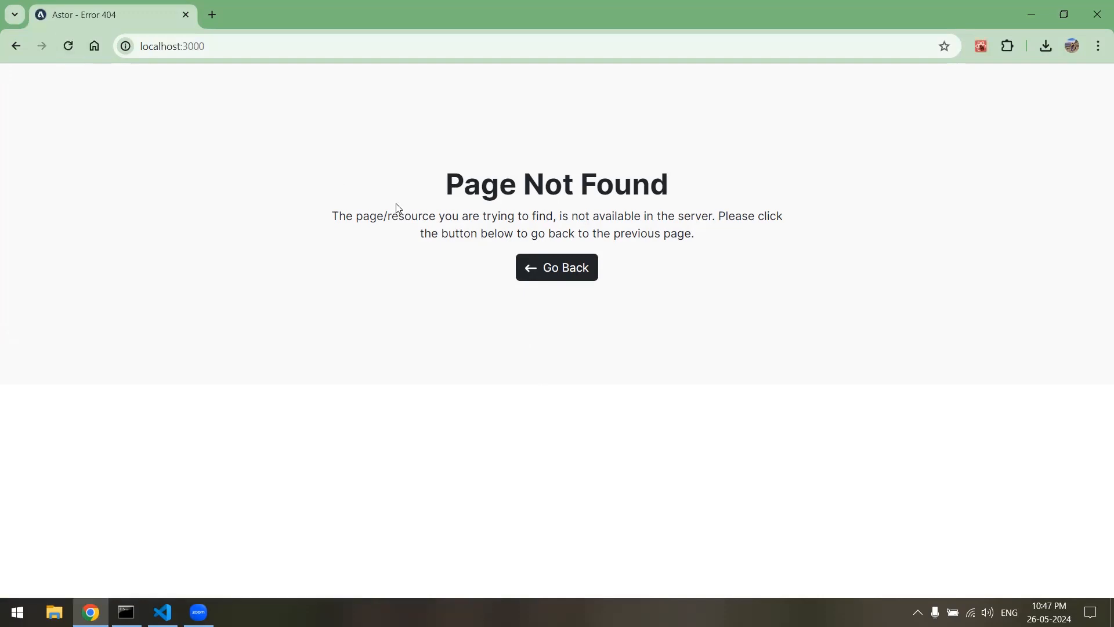
# - Reload localhost:3000 in Chrome to check the result
pyautogui.click(67, 45)
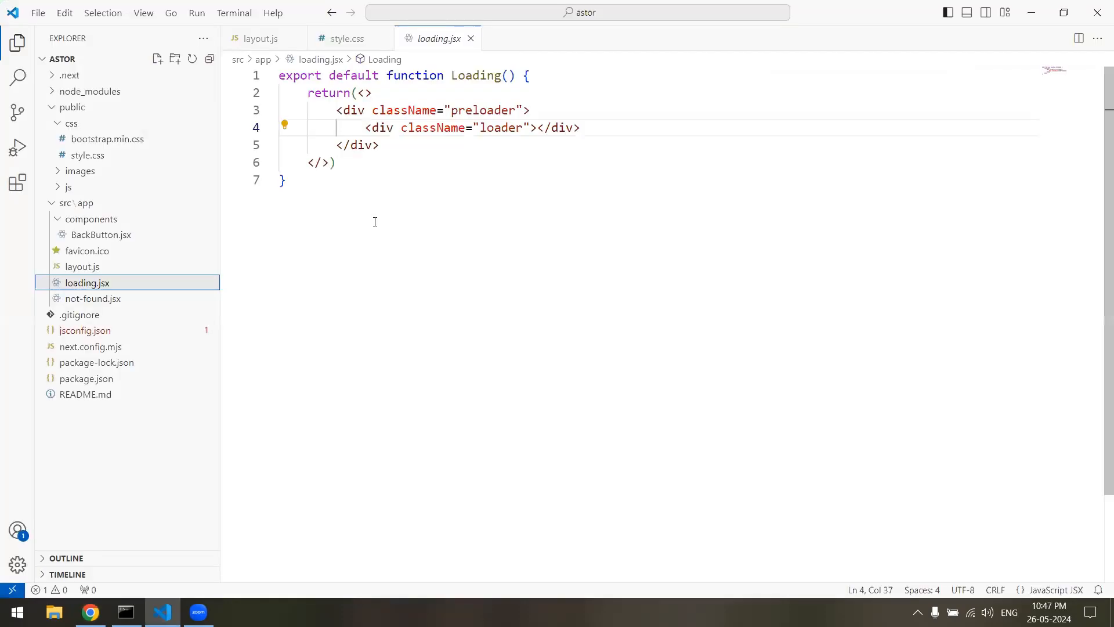
pyautogui.moveTo(442, 168)
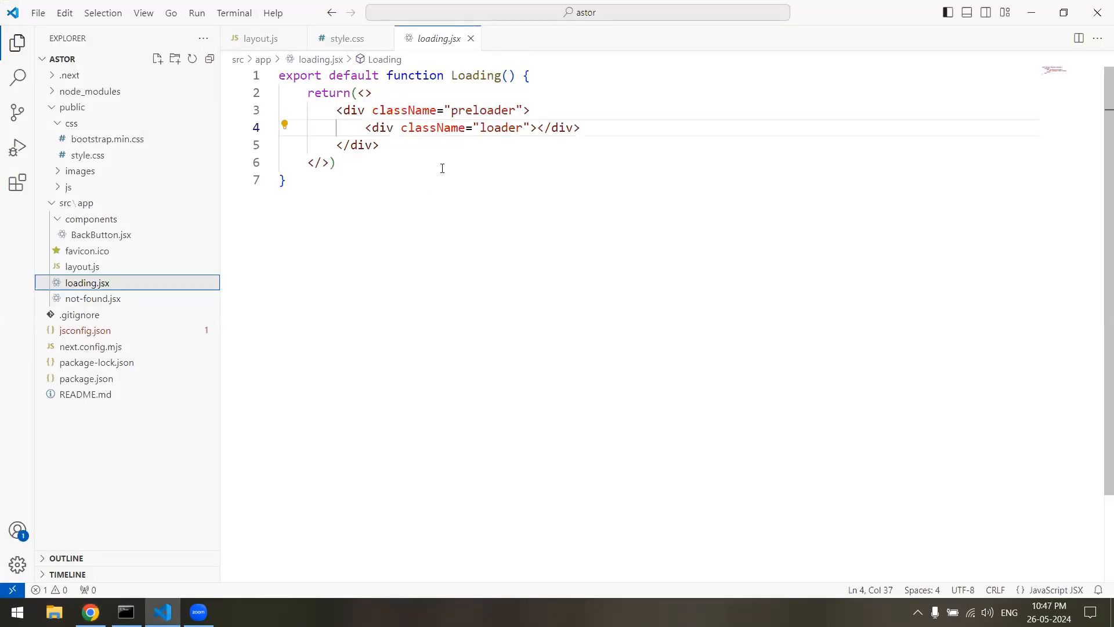
pyautogui.moveTo(539, 220)
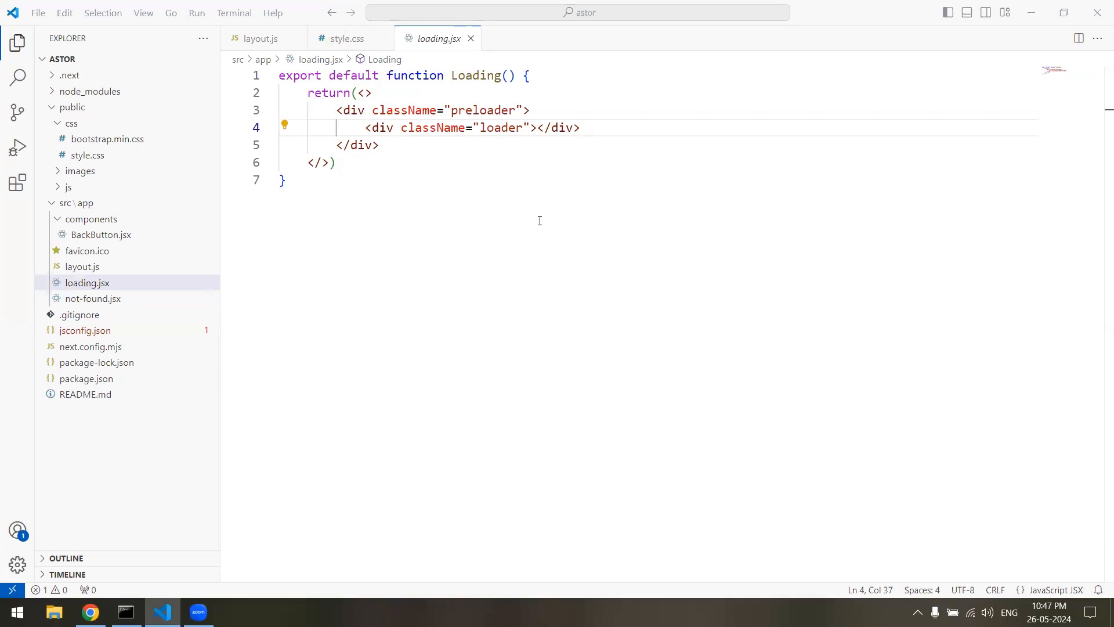
pyautogui.moveTo(545, 181)
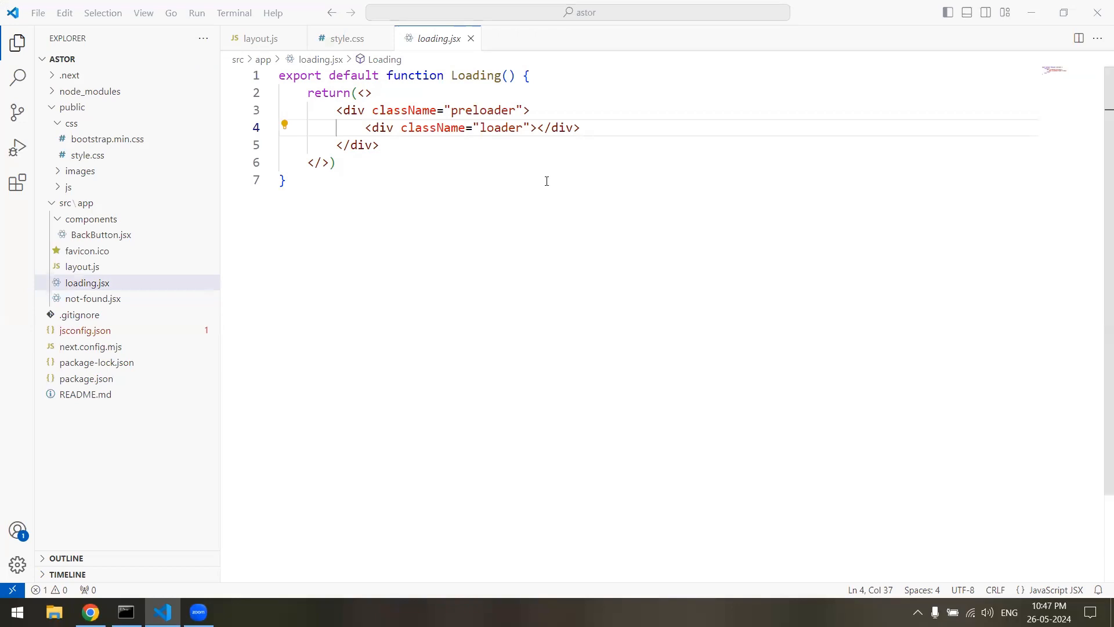